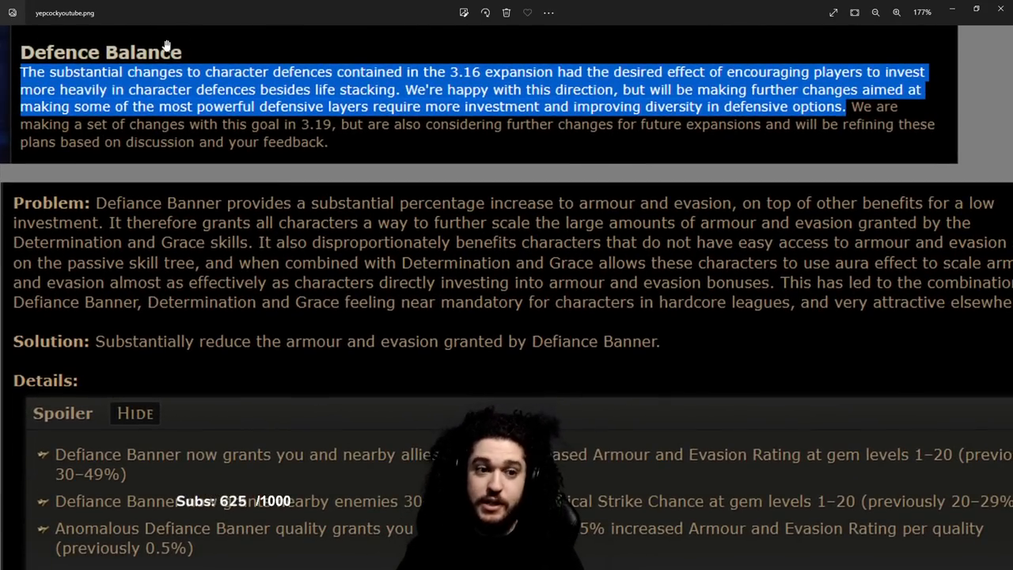
- Scroll the patch notes past Defiance Banner until the Grasping Mail entry shows
{"action": "scroll", "scroll_direction": "down", "scroll_amount": 3}
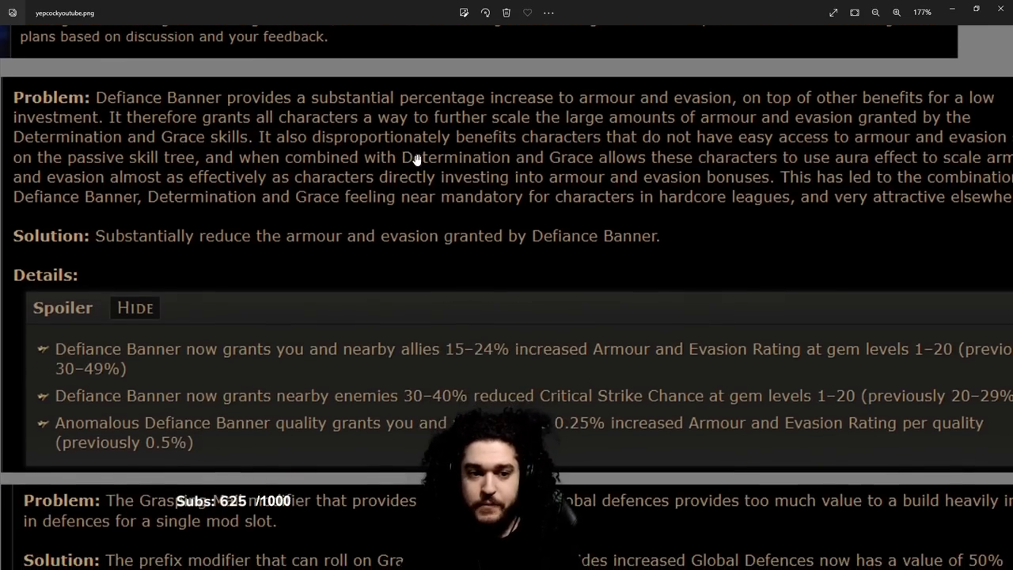
{"action": "scroll", "scroll_direction": "down", "scroll_amount": 3}
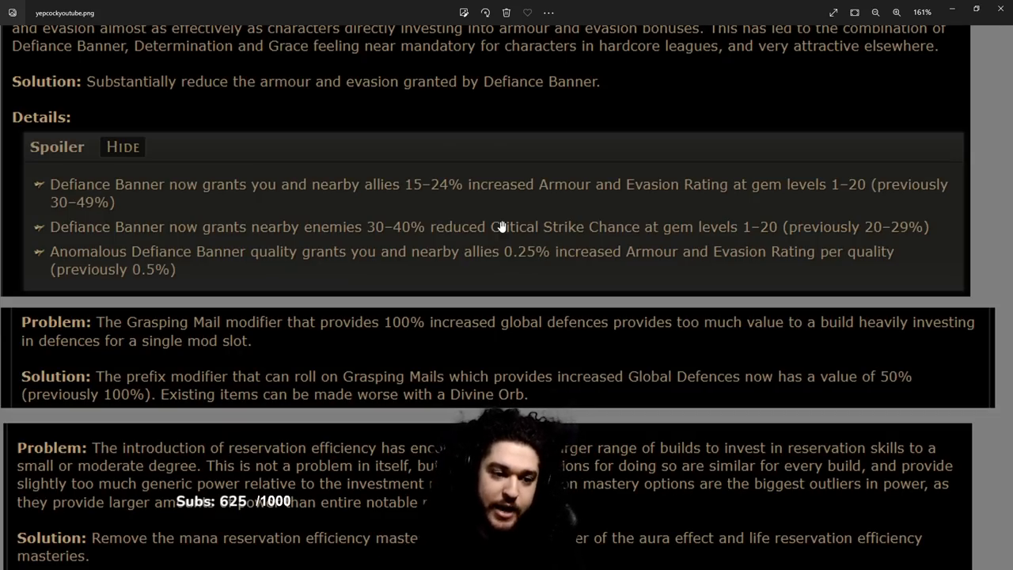
- Scroll down to the reservation mastery nerfs and the Gravicius Veiled Modifier rework
{"action": "scroll", "scroll_direction": "down", "scroll_amount": 3}
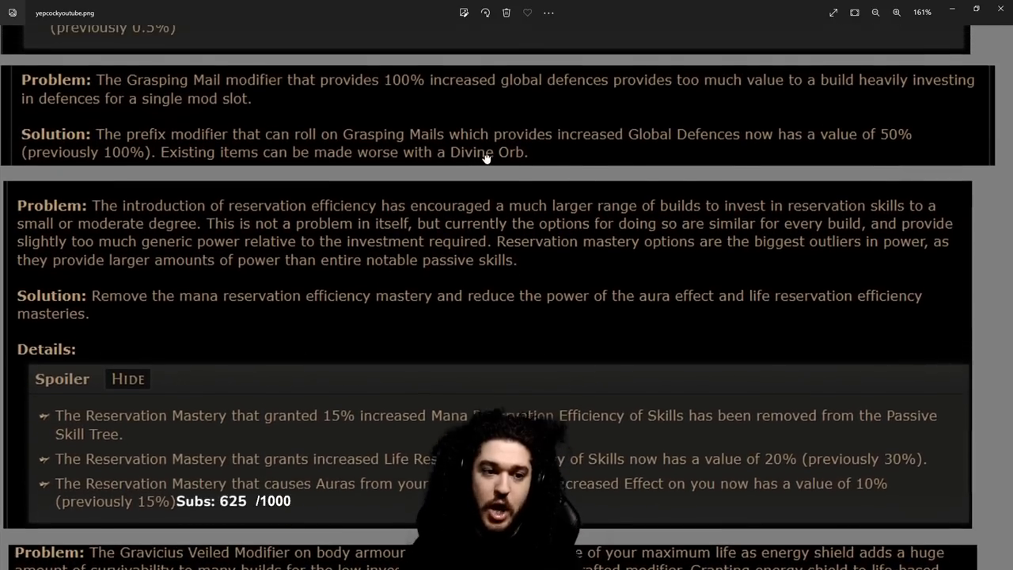
{"action": "scroll", "scroll_direction": "down", "scroll_amount": 3}
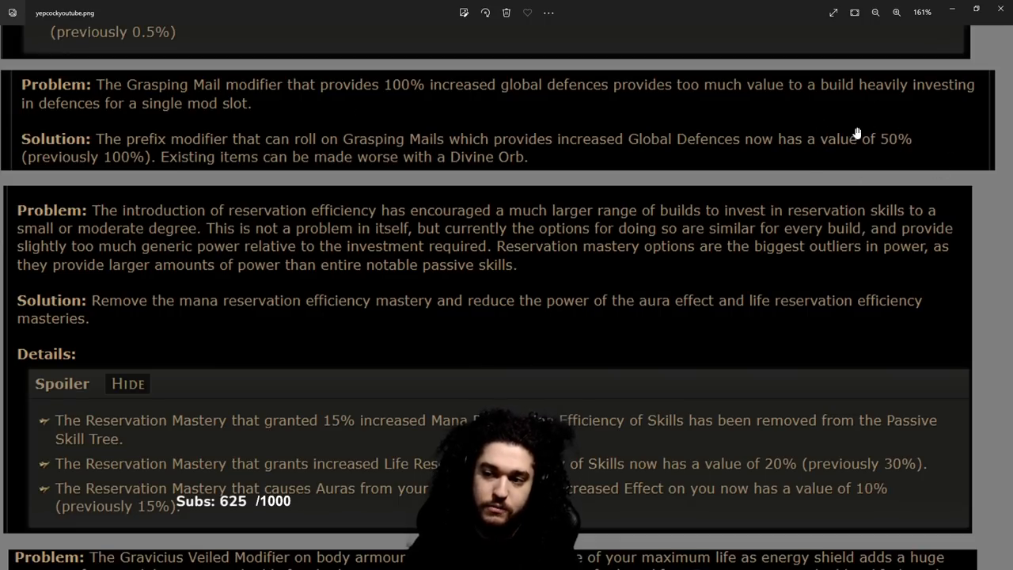
{"action": "scroll", "scroll_direction": "down", "scroll_amount": 3}
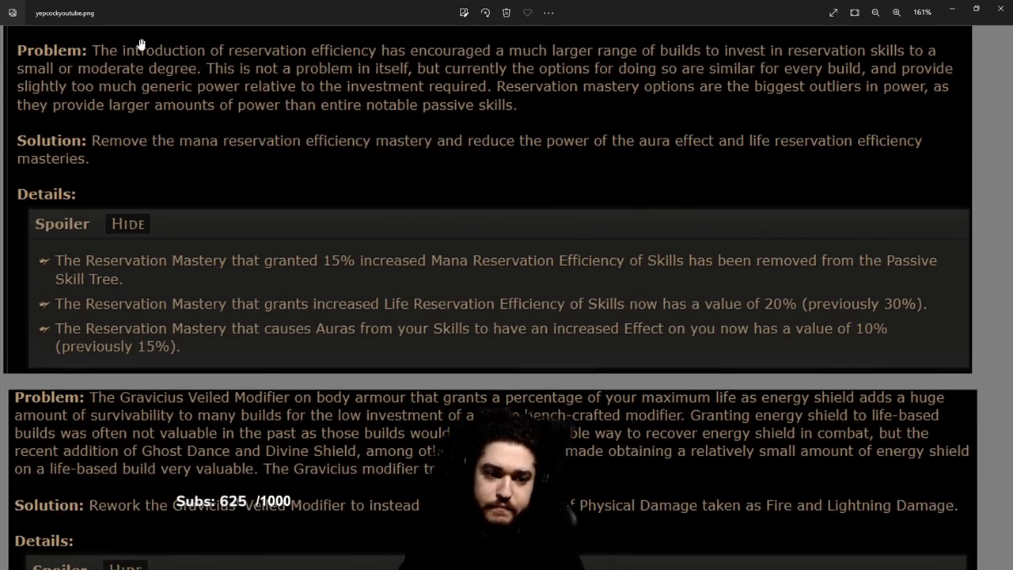
{"action": "scroll", "scroll_direction": "down", "scroll_amount": 3}
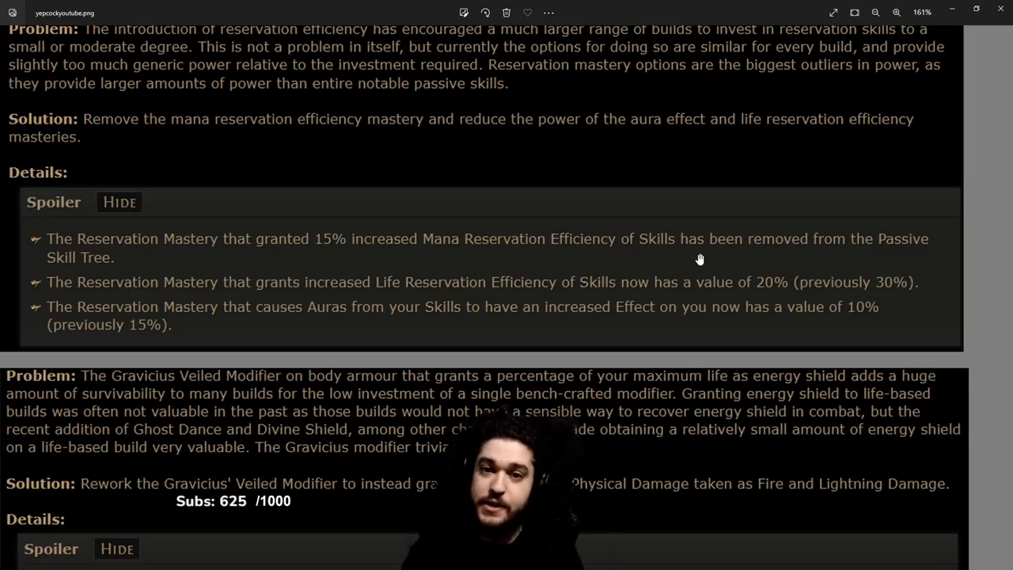
{"action": "mouse_move", "coordinate": [543, 242]}
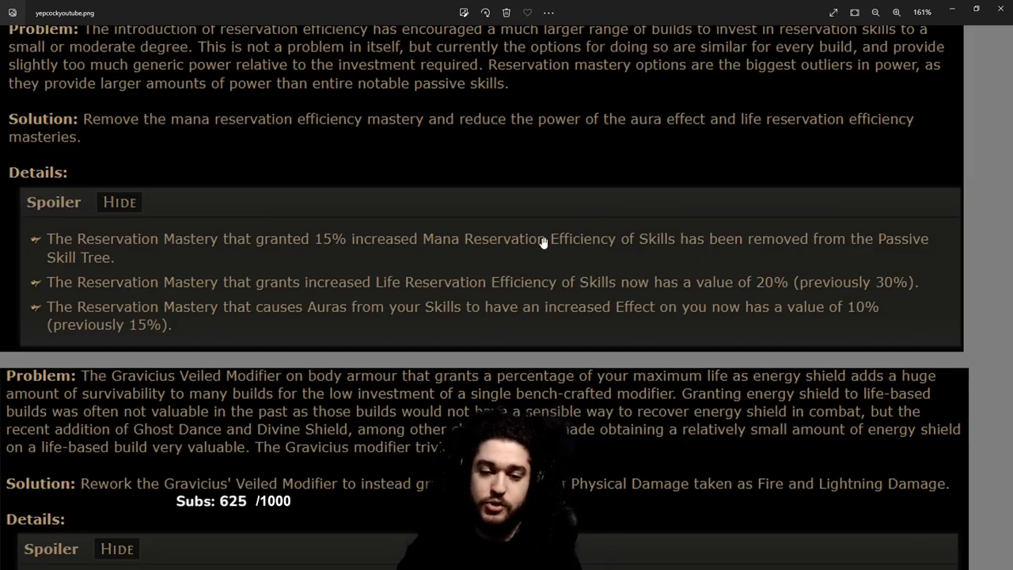
{"action": "scroll", "scroll_direction": "down", "scroll_amount": 3}
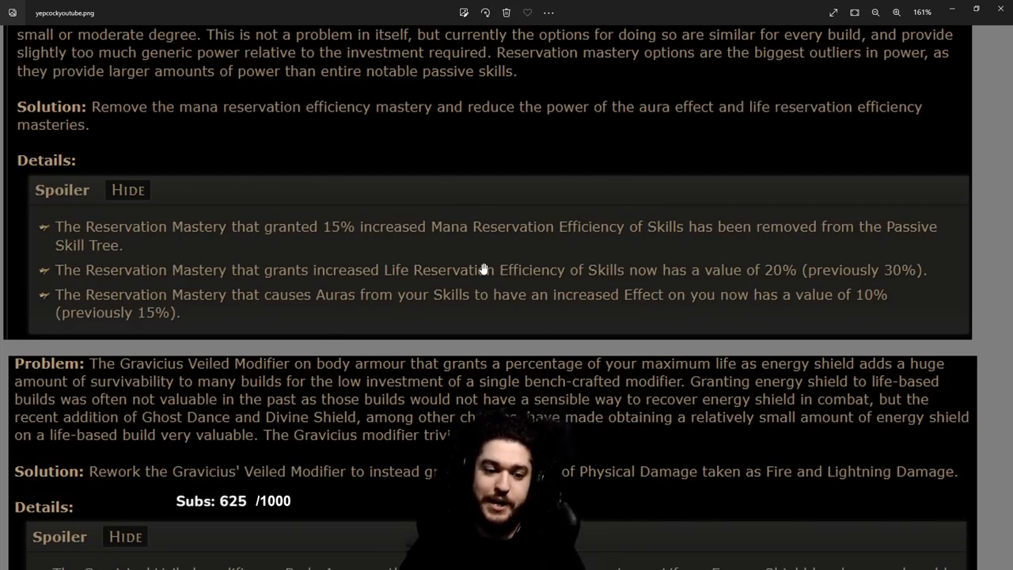
{"action": "mouse_move", "coordinate": [353, 89]}
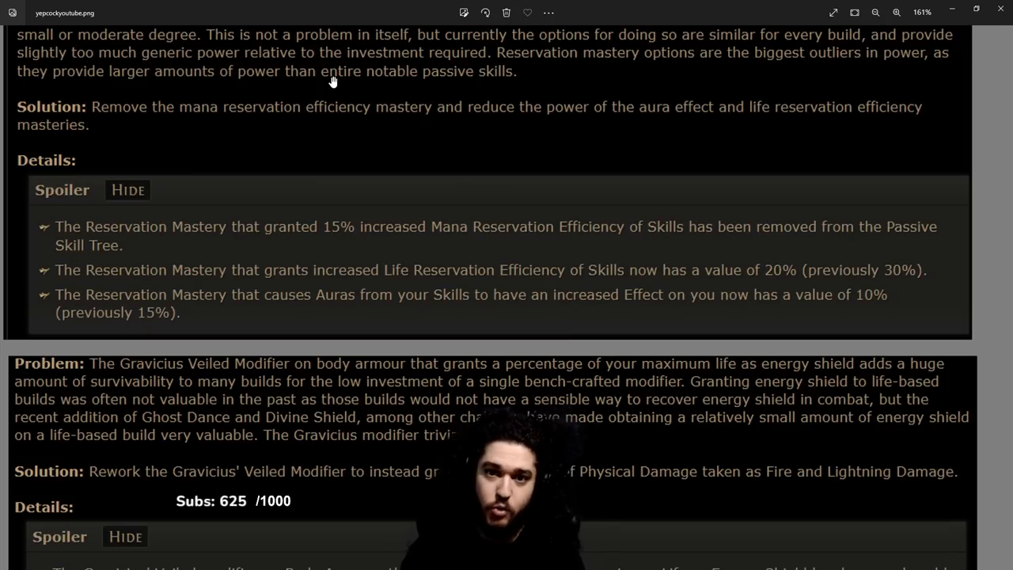
{"action": "scroll", "scroll_direction": "down", "scroll_amount": 3}
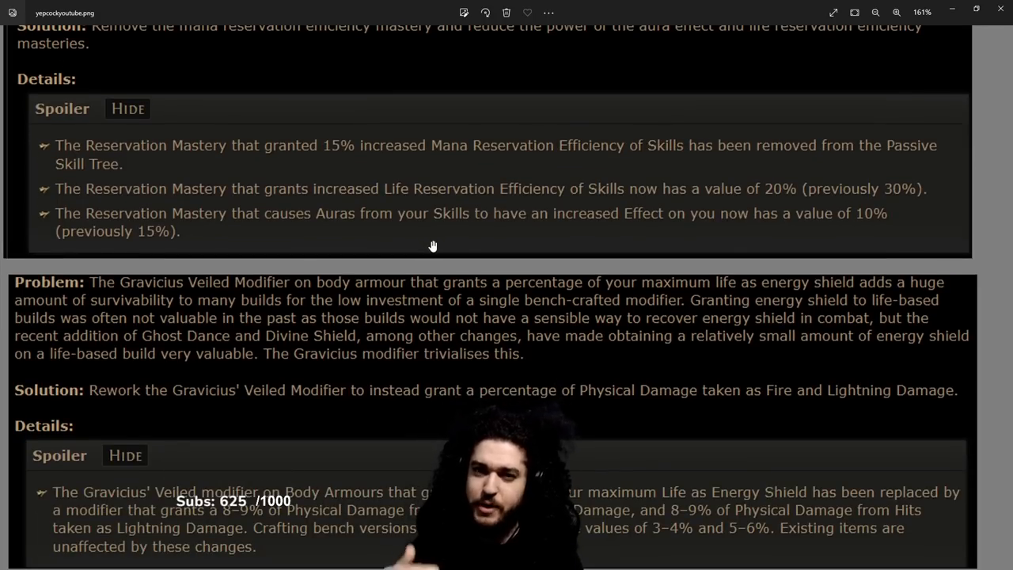
{"action": "scroll", "scroll_direction": "down", "scroll_amount": 3}
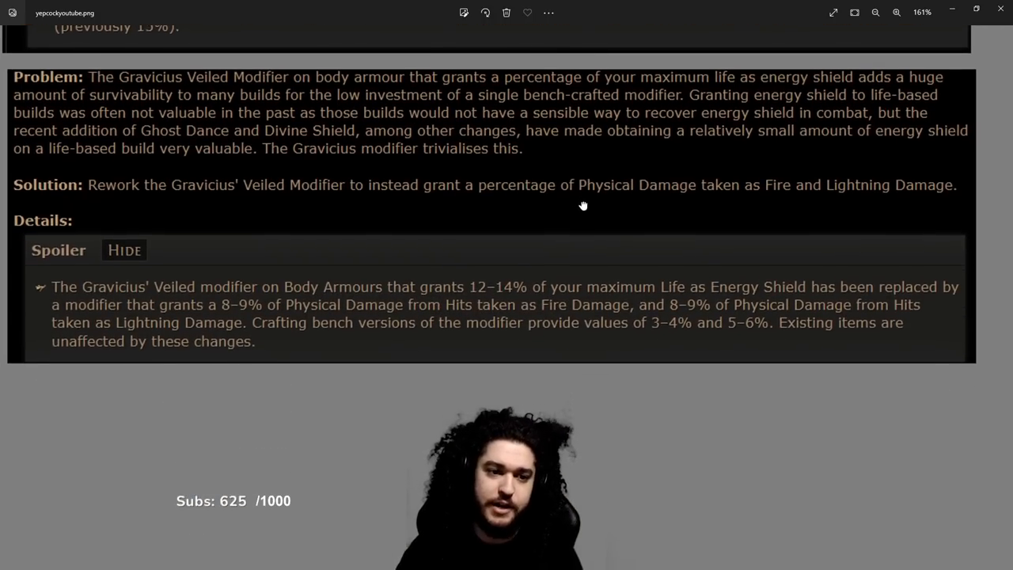
{"action": "scroll", "scroll_direction": "down", "scroll_amount": 3}
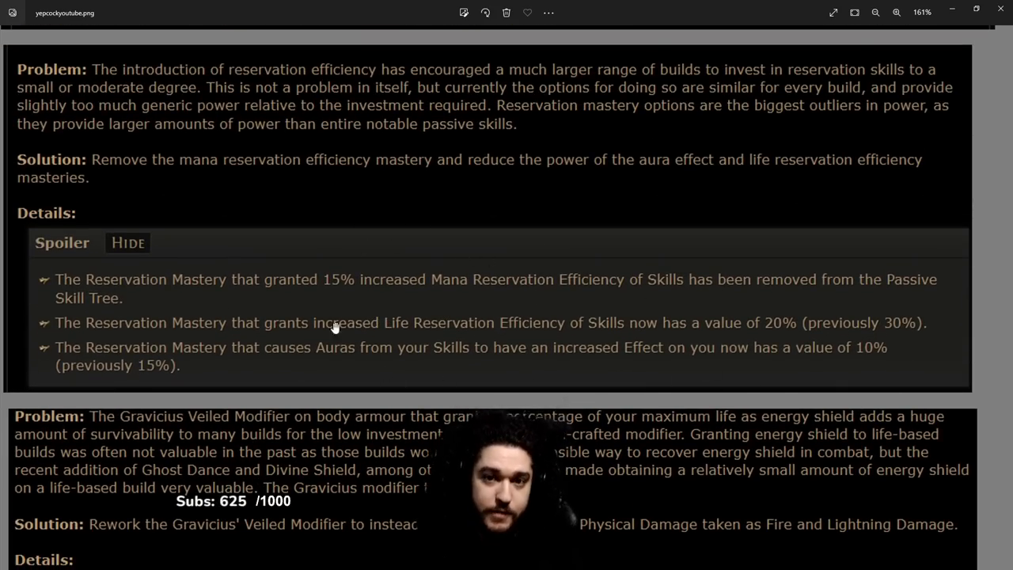
{"action": "scroll", "scroll_direction": "down", "scroll_amount": 3}
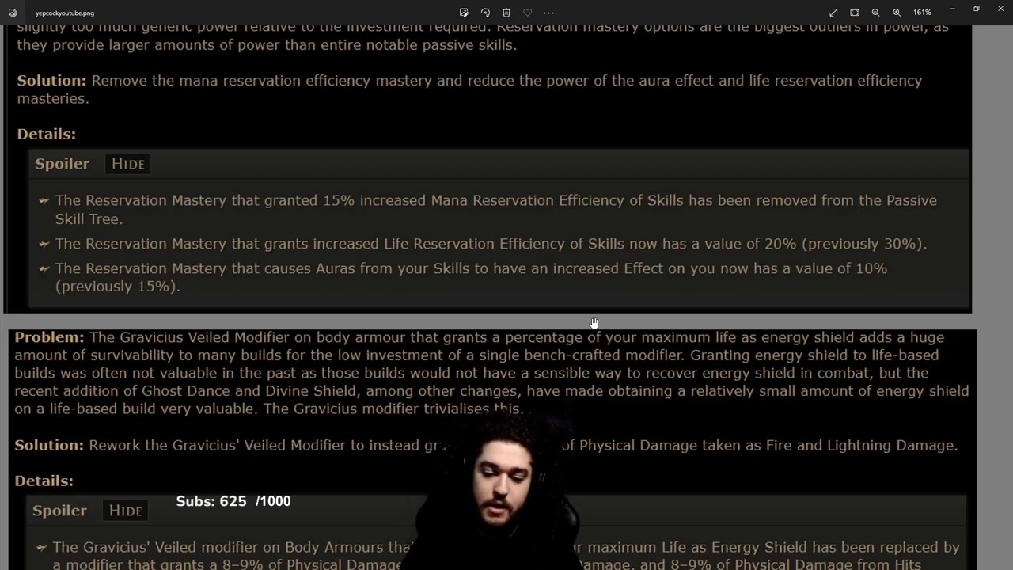
{"action": "scroll", "scroll_direction": "down", "scroll_amount": 3}
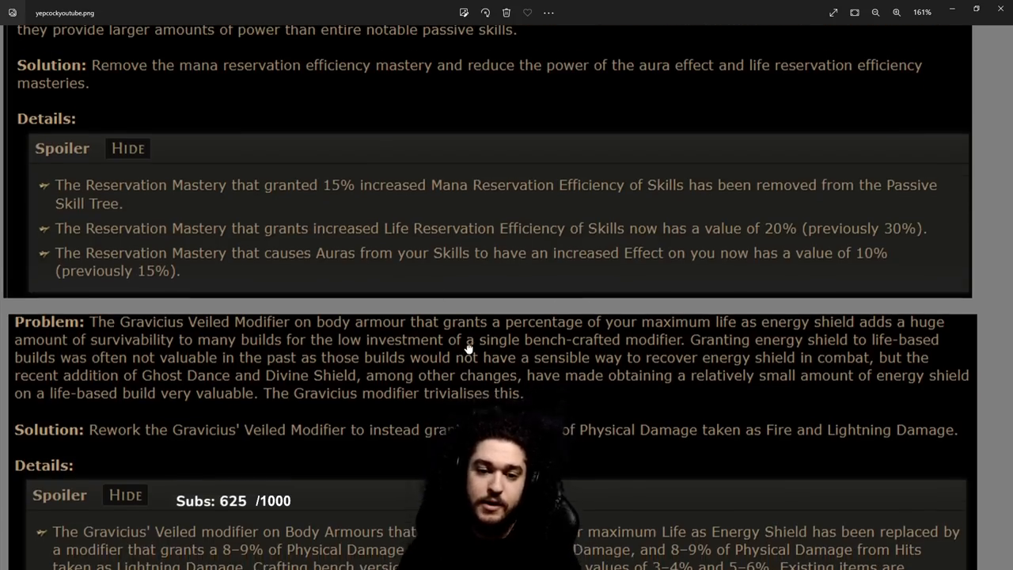
{"action": "scroll", "scroll_direction": "down", "scroll_amount": 3}
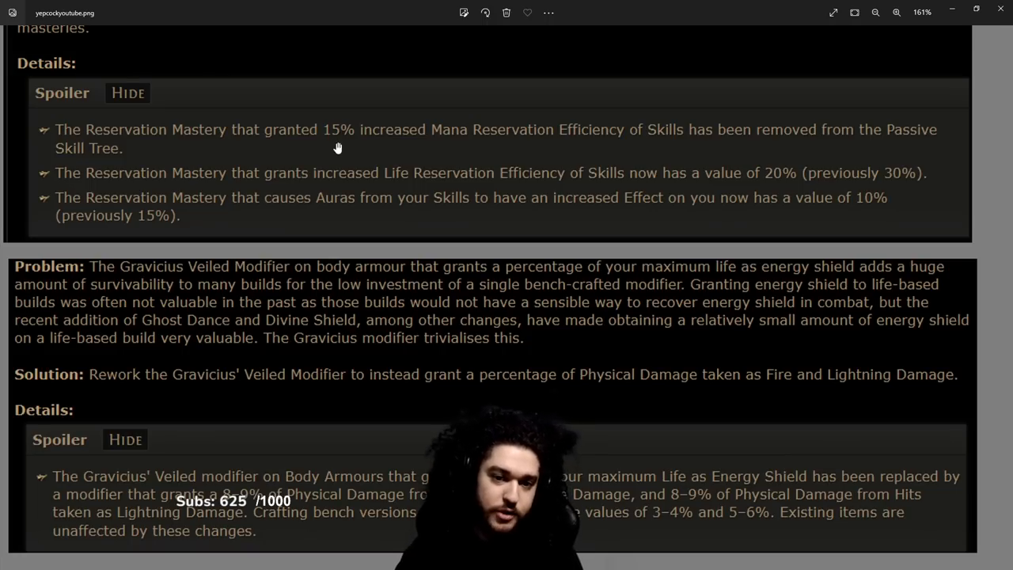
{"action": "scroll", "scroll_direction": "down", "scroll_amount": 3}
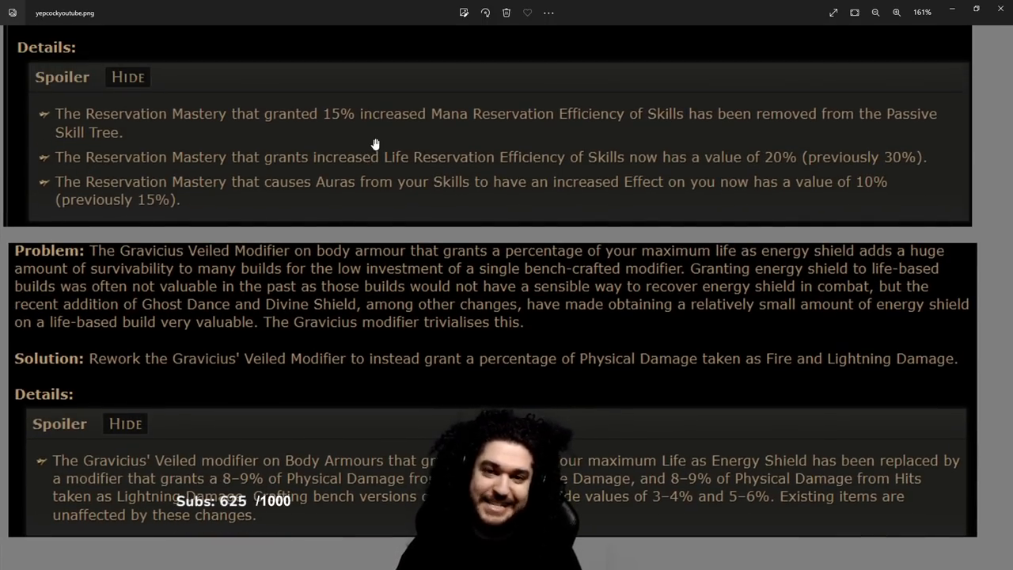
{"action": "scroll", "scroll_direction": "down", "scroll_amount": 3}
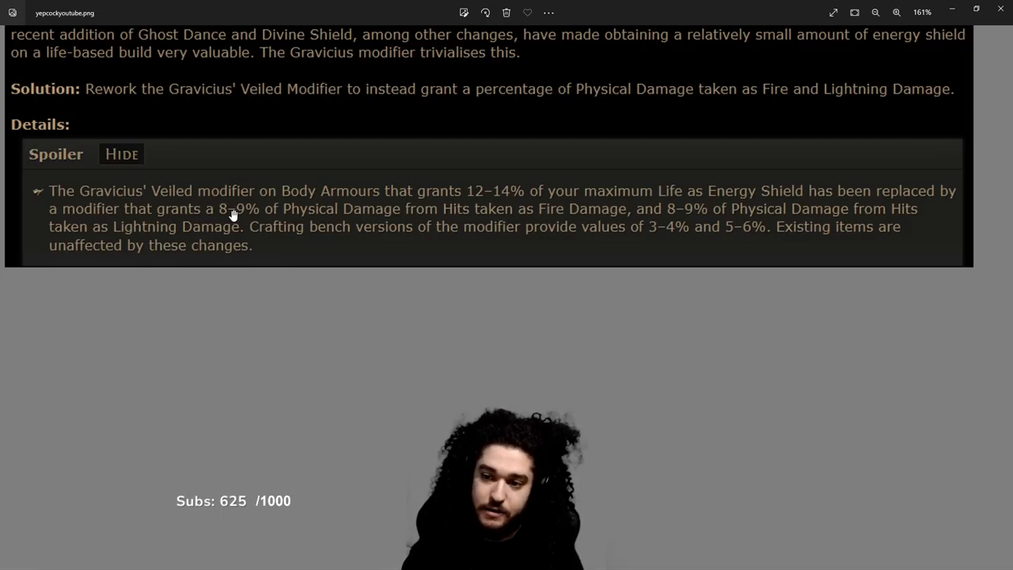
{"action": "mouse_move", "coordinate": [744, 232]}
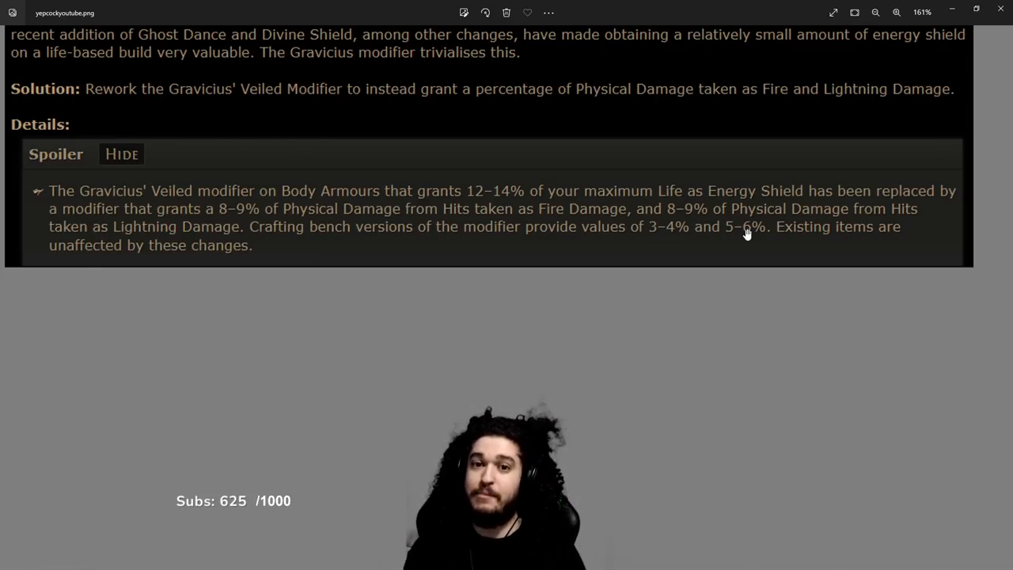
{"action": "mouse_move", "coordinate": [186, 175]}
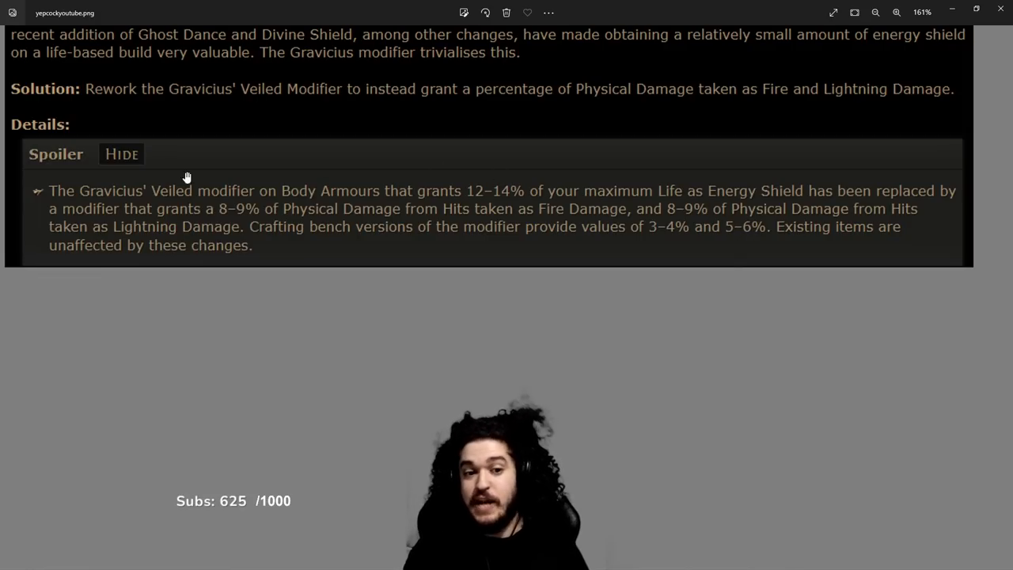
{"action": "mouse_move", "coordinate": [705, 339]}
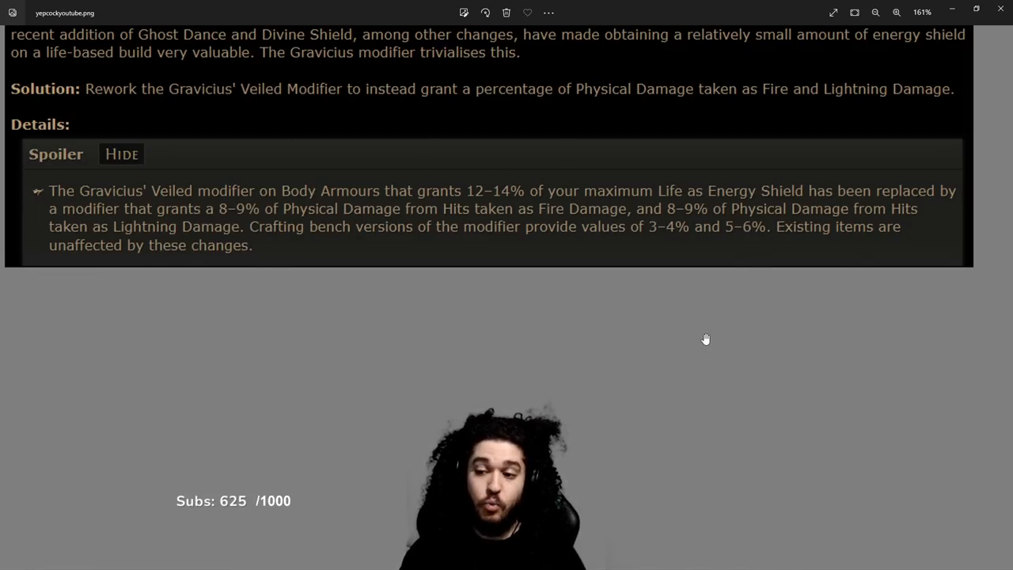
{"action": "mouse_move", "coordinate": [746, 235]}
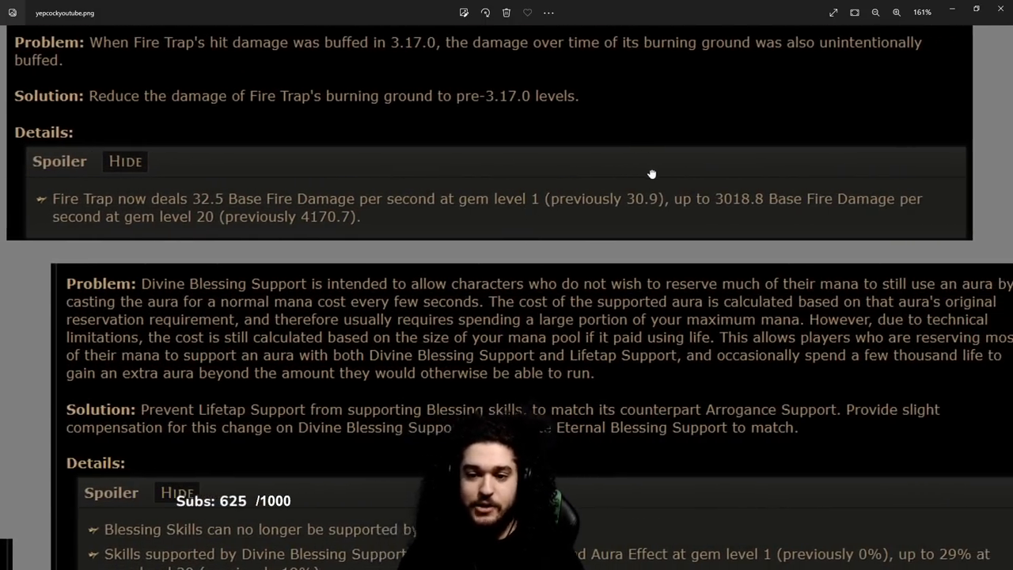
- Scroll past the Divine Blessing notes to the flask reduced-charges-when-hit Problem/Solution section
{"action": "scroll", "scroll_direction": "down", "scroll_amount": 3}
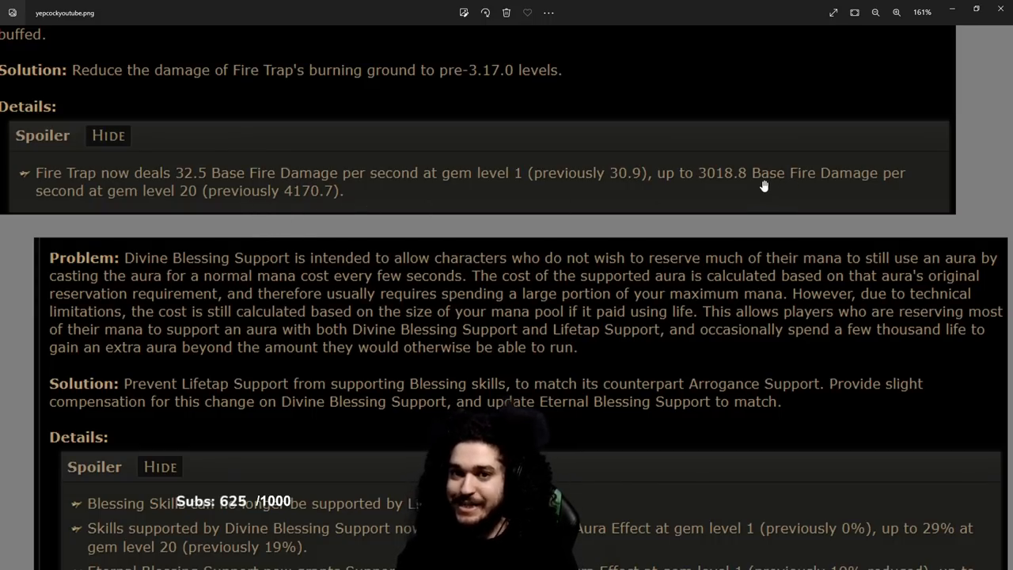
{"action": "mouse_move", "coordinate": [677, 178]}
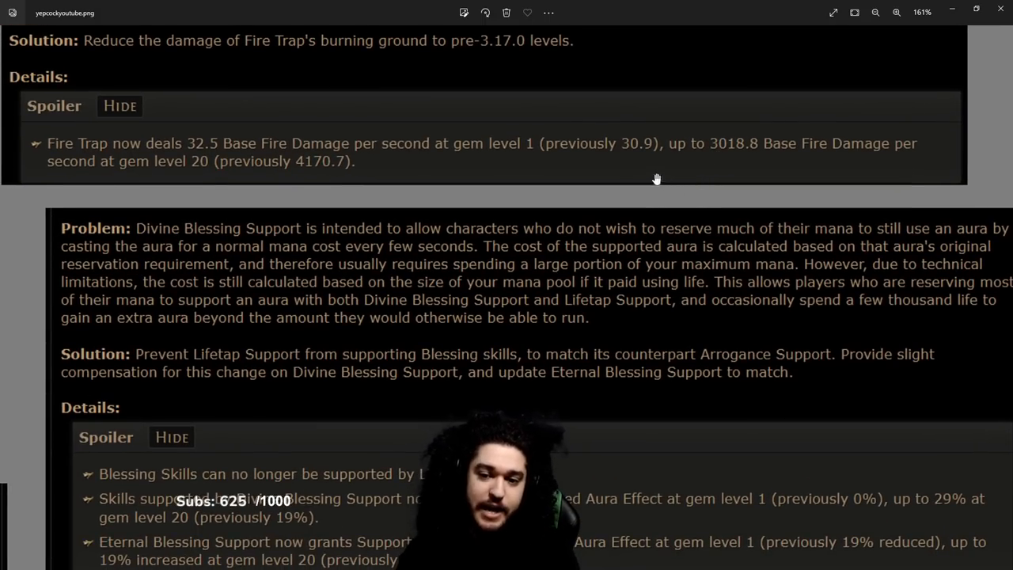
{"action": "scroll", "scroll_direction": "down", "scroll_amount": 3}
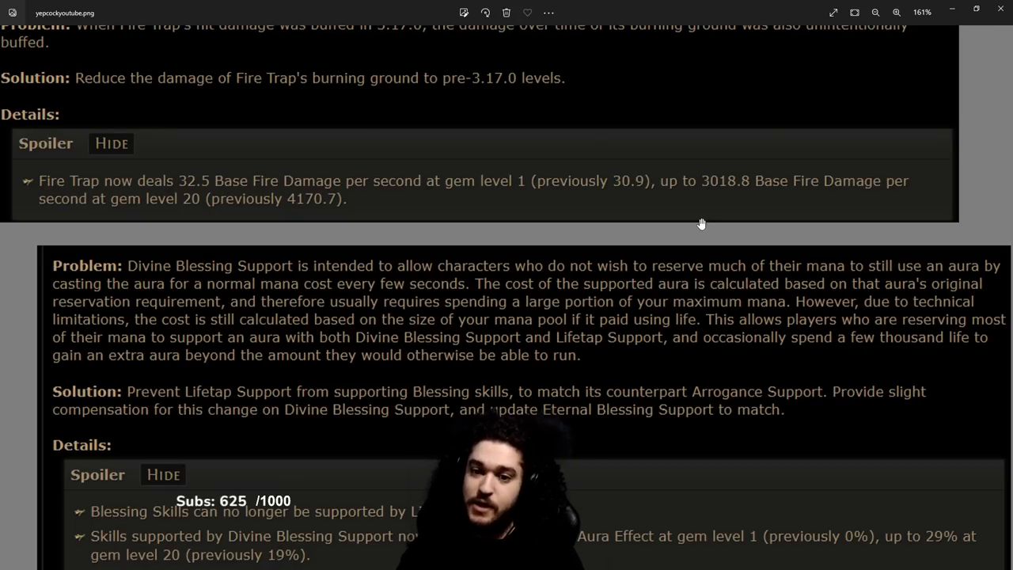
{"action": "scroll", "scroll_direction": "down", "scroll_amount": 3}
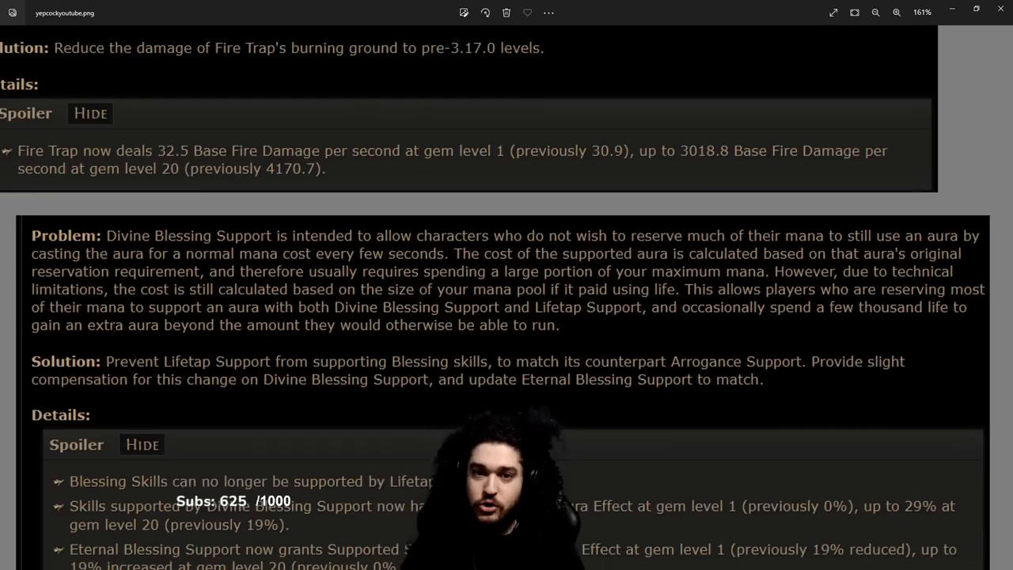
{"action": "scroll", "scroll_direction": "down", "scroll_amount": 3}
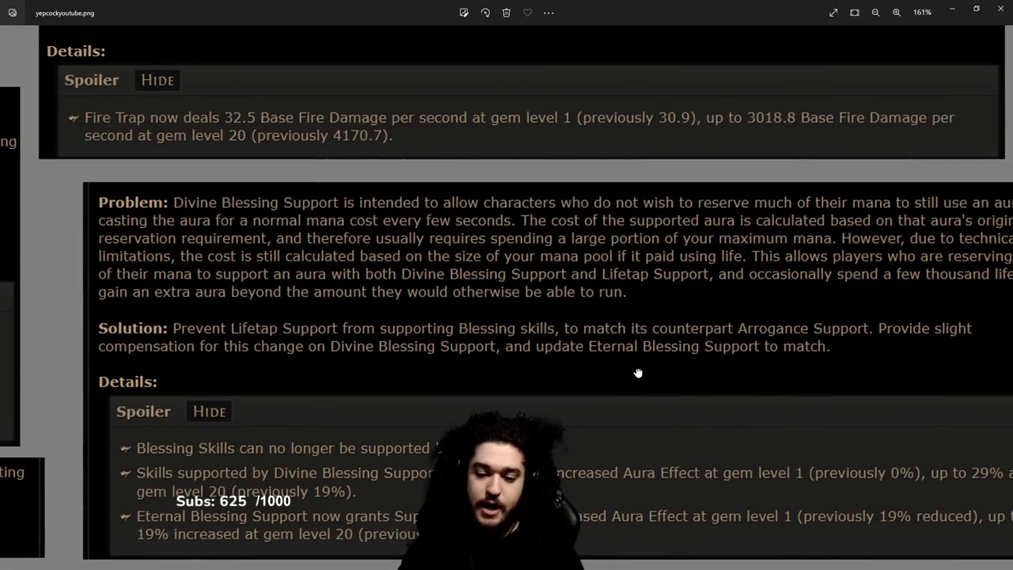
{"action": "scroll", "scroll_direction": "down", "scroll_amount": 3}
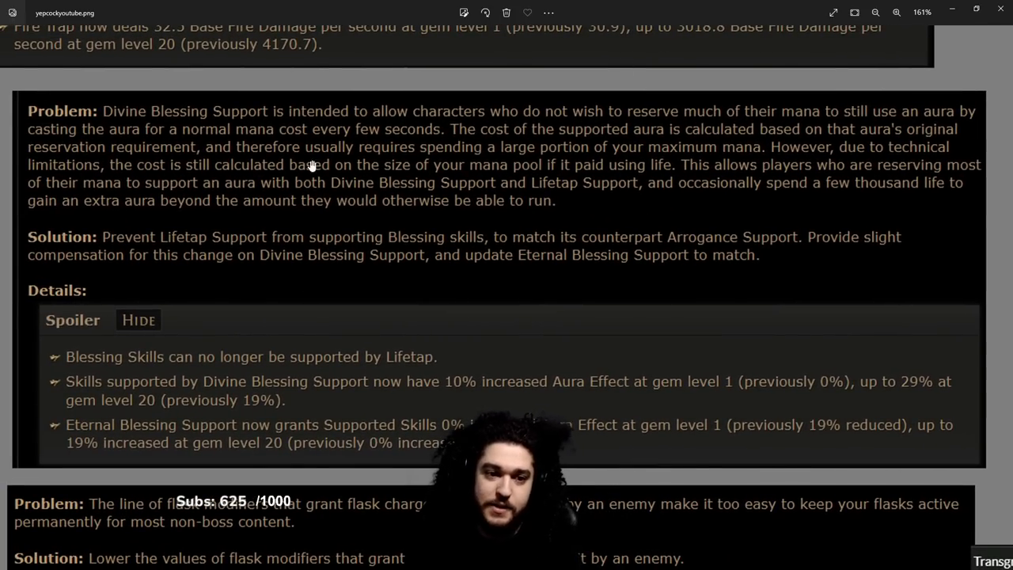
{"action": "scroll", "scroll_direction": "down", "scroll_amount": 3}
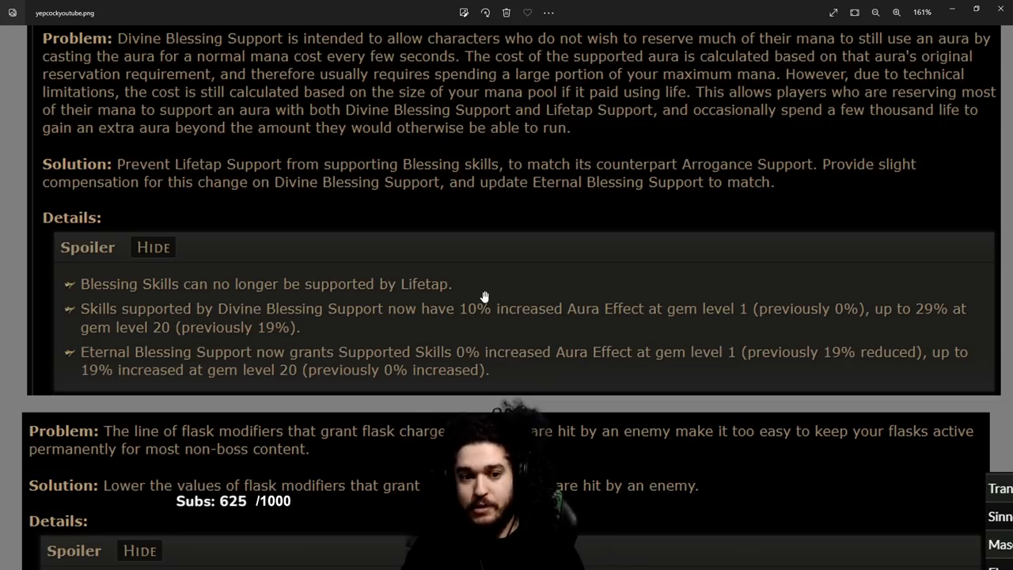
{"action": "scroll", "scroll_direction": "down", "scroll_amount": 3}
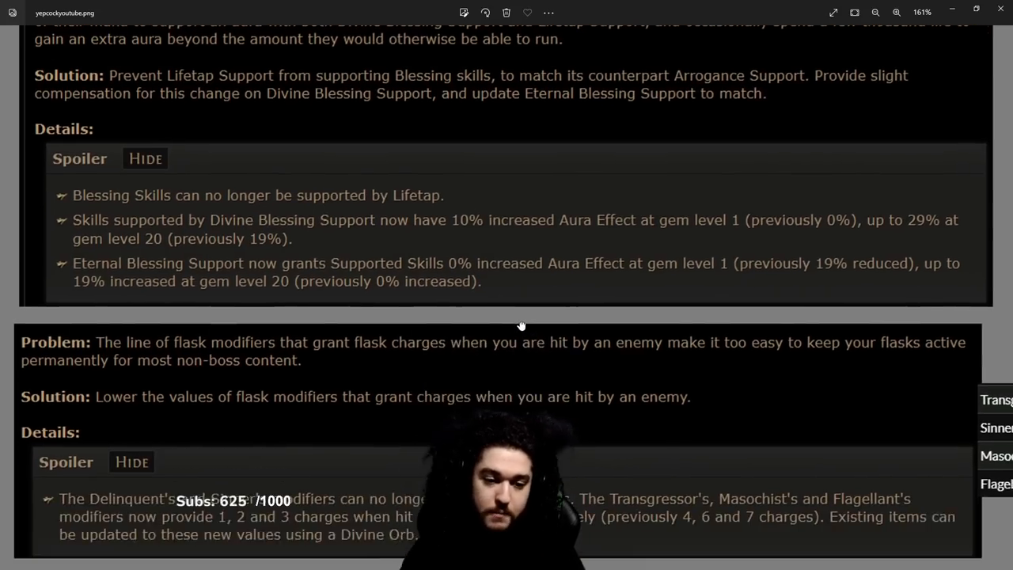
{"action": "scroll", "scroll_direction": "down", "scroll_amount": 3}
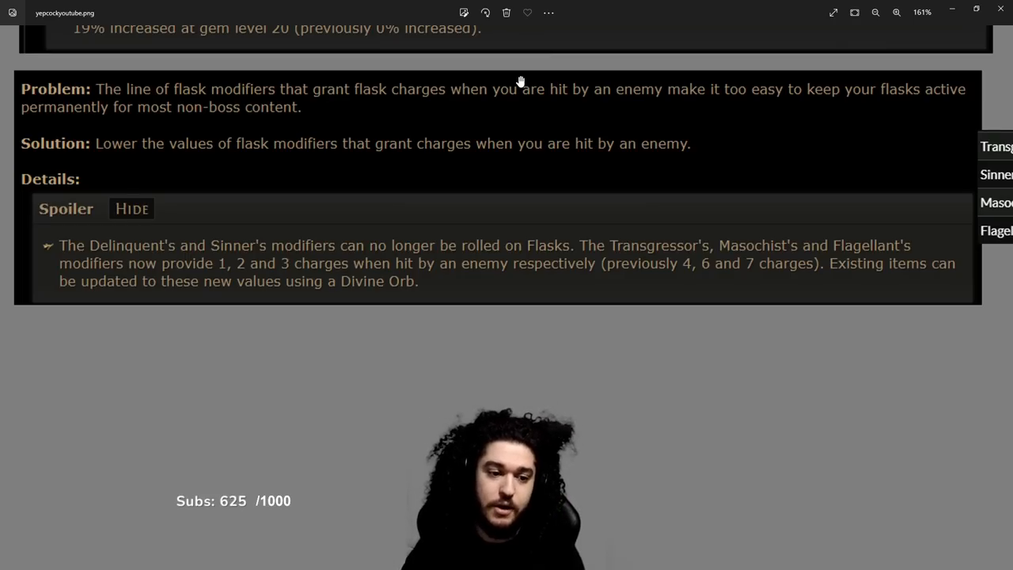
{"action": "mouse_move", "coordinate": [418, 446]}
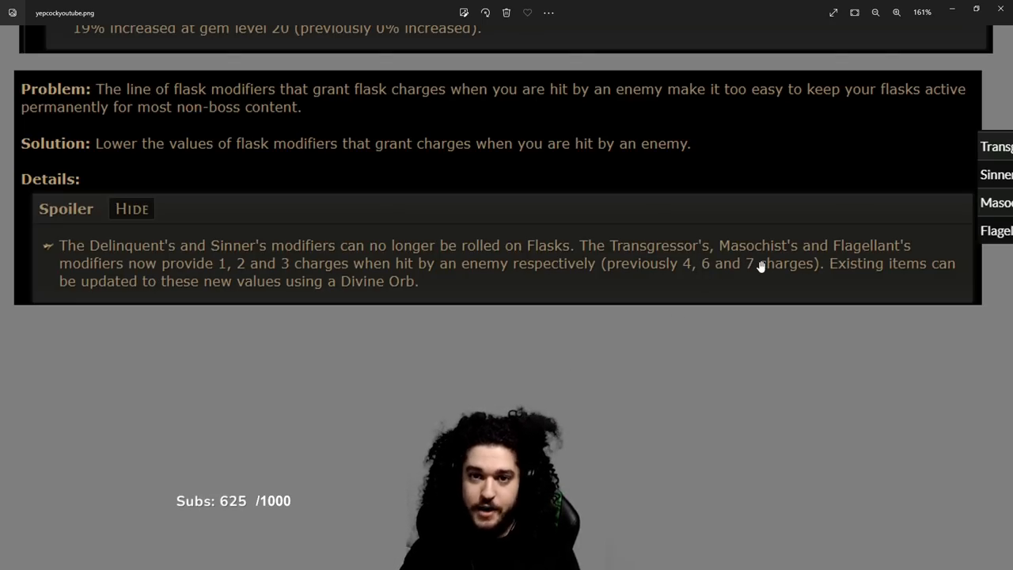
{"action": "mouse_move", "coordinate": [711, 409]}
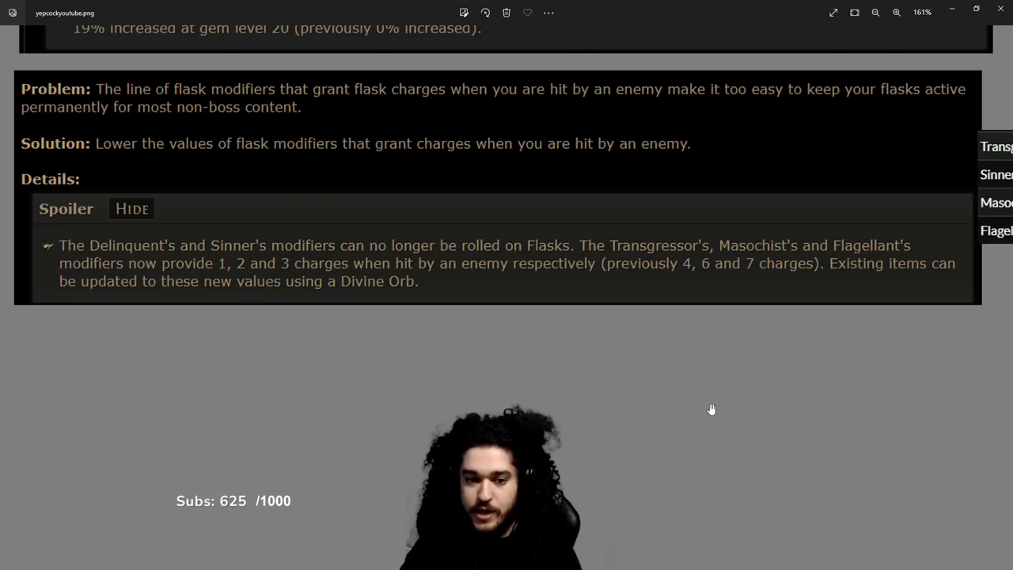
{"action": "mouse_move", "coordinate": [276, 275]}
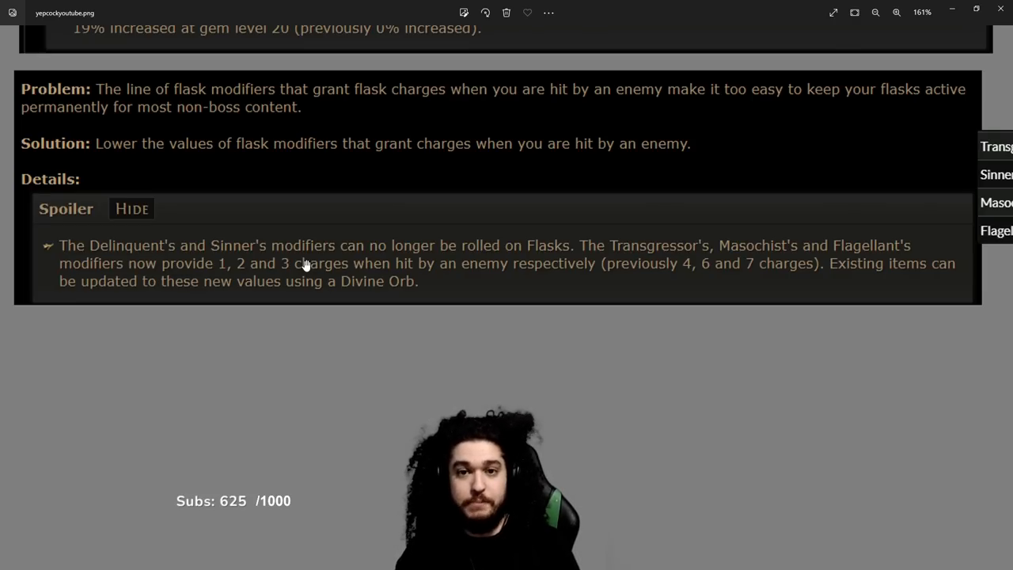
{"action": "mouse_move", "coordinate": [297, 266]}
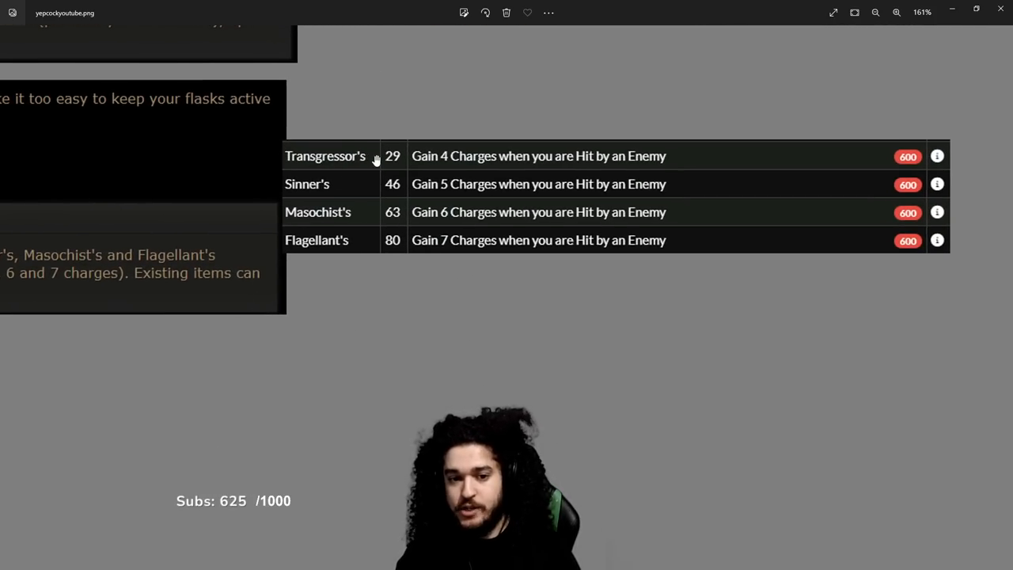
{"action": "mouse_move", "coordinate": [434, 264]}
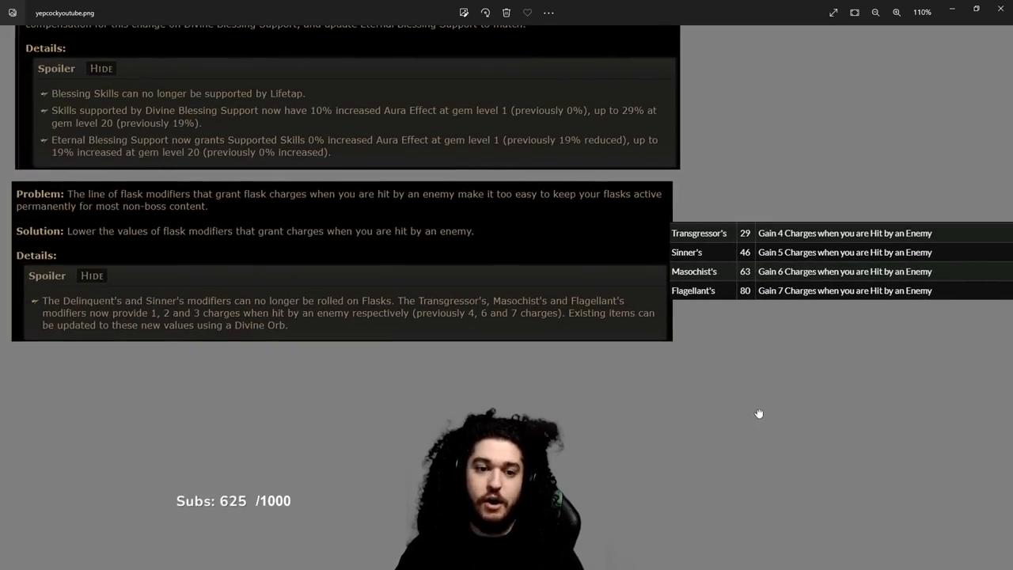
- Bring up the browser image of the Juggernaut Unbreakable rework and Untiring notable
{"action": "left_click", "coordinate": [876, 12]}
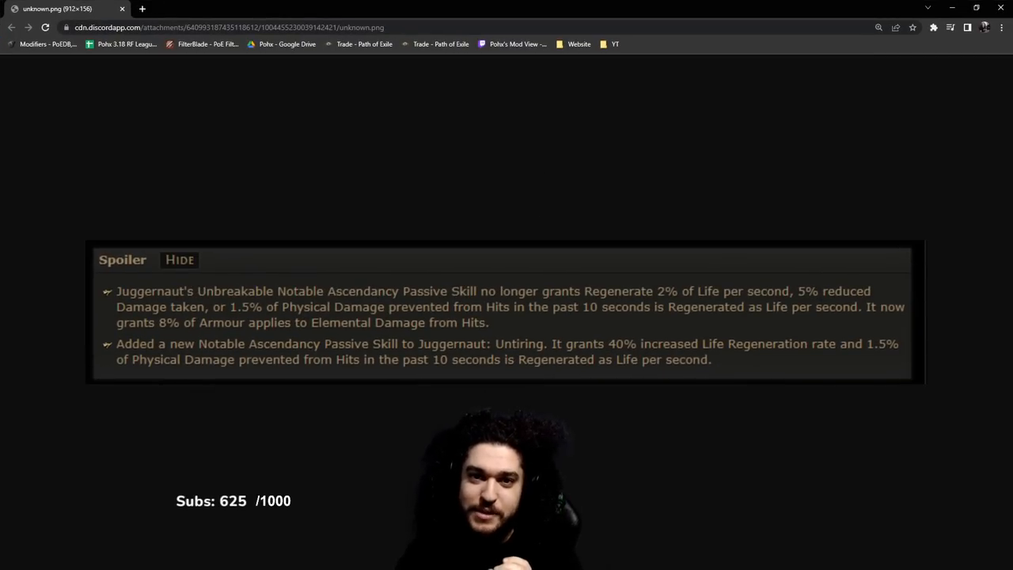
{"action": "key", "text": "ctrl+plus"}
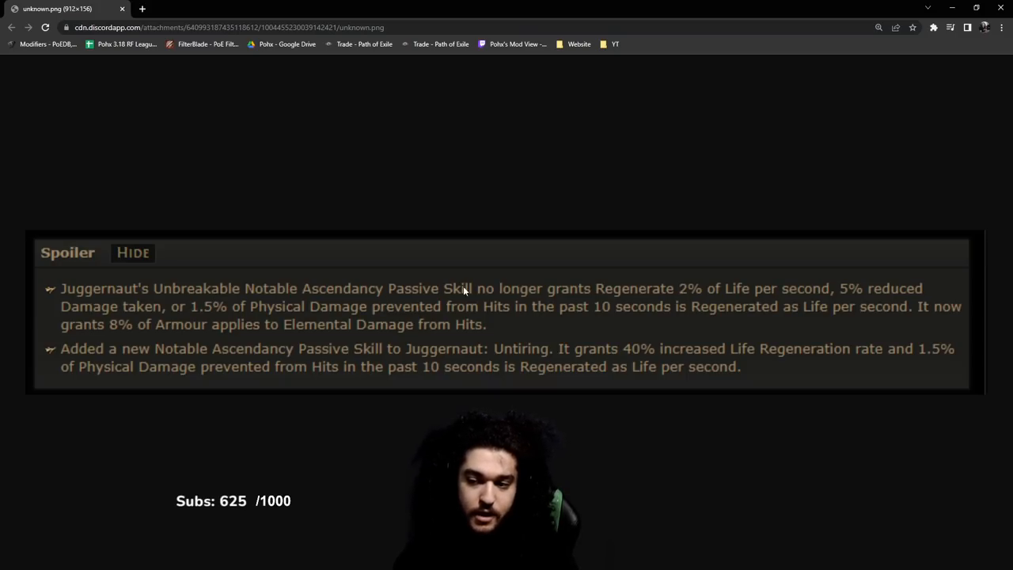
{"action": "mouse_move", "coordinate": [124, 335]}
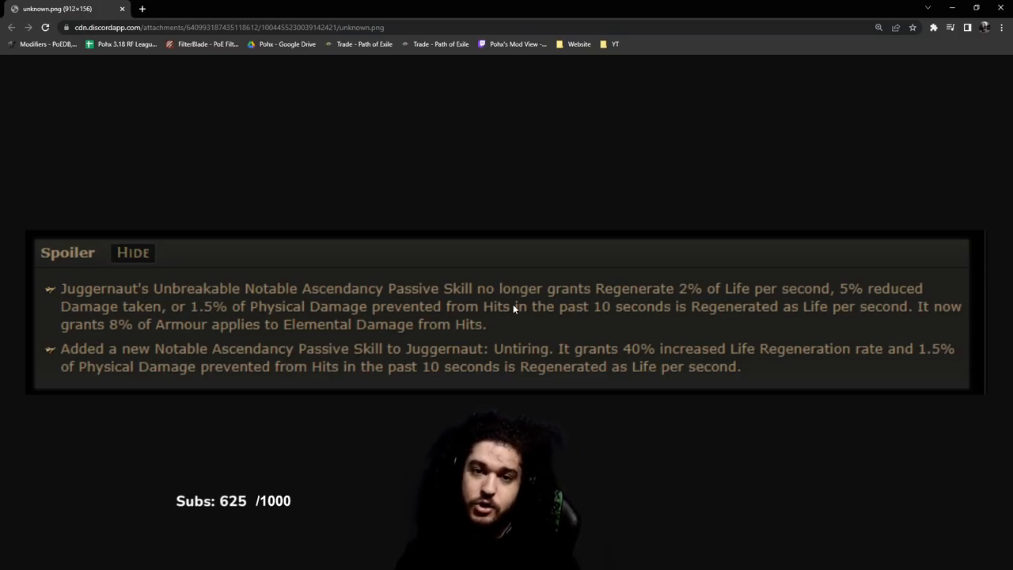
{"action": "mouse_move", "coordinate": [604, 183]}
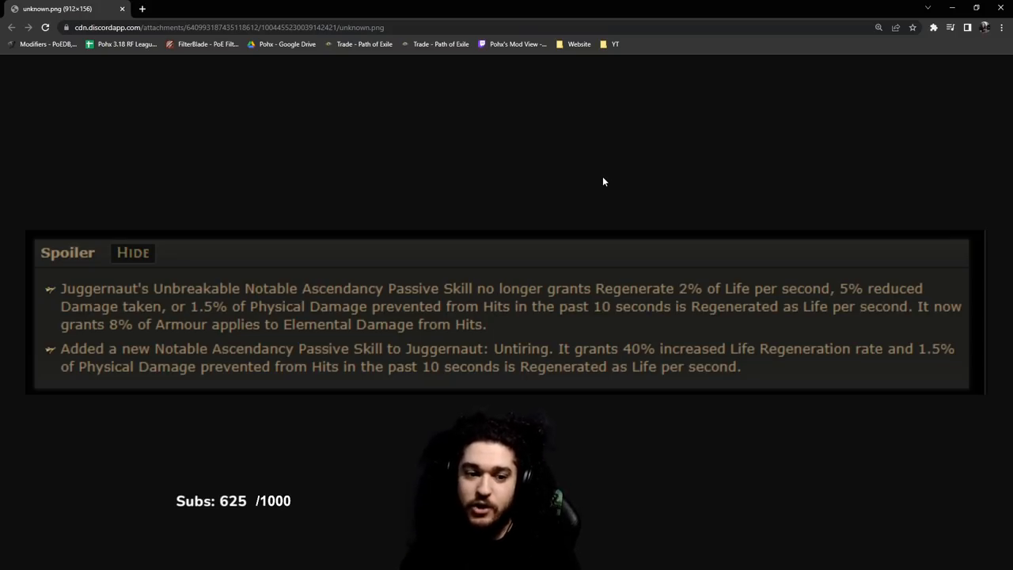
{"action": "mouse_move", "coordinate": [546, 219]}
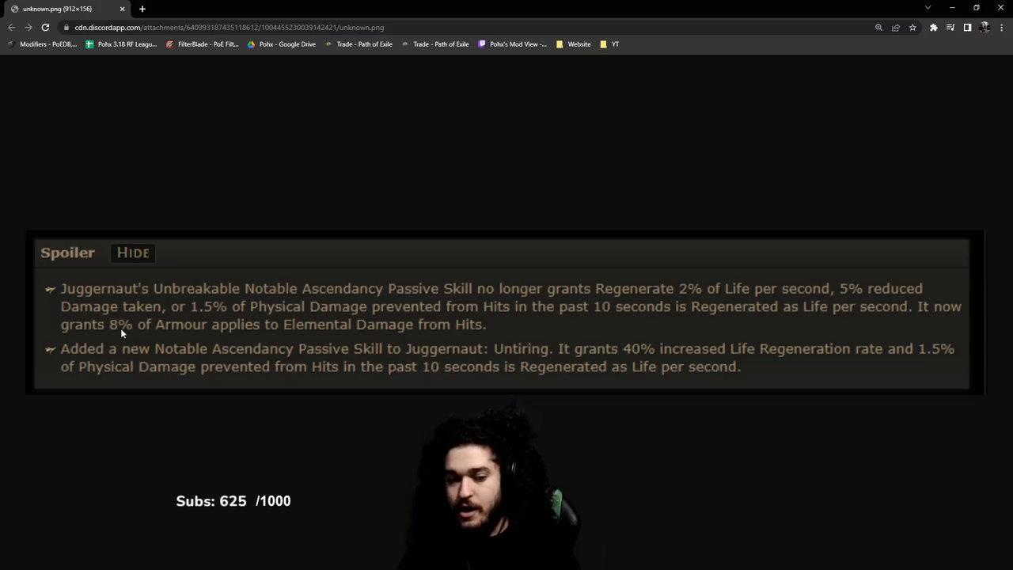
{"action": "mouse_move", "coordinate": [375, 317]}
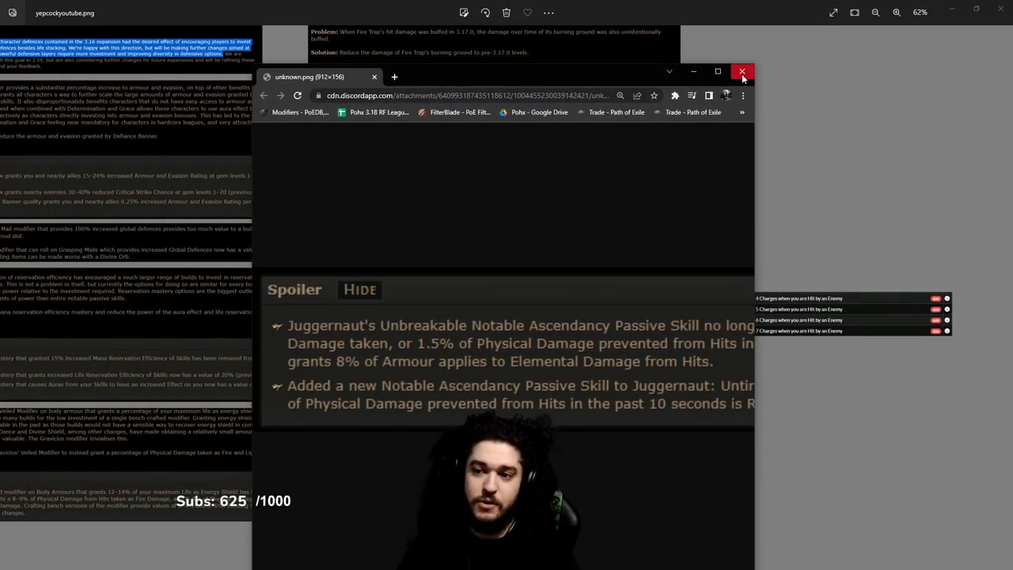
- Close the Chrome window showing the Juggernaut spoiler over Photos
{"action": "left_click", "coordinate": [743, 72]}
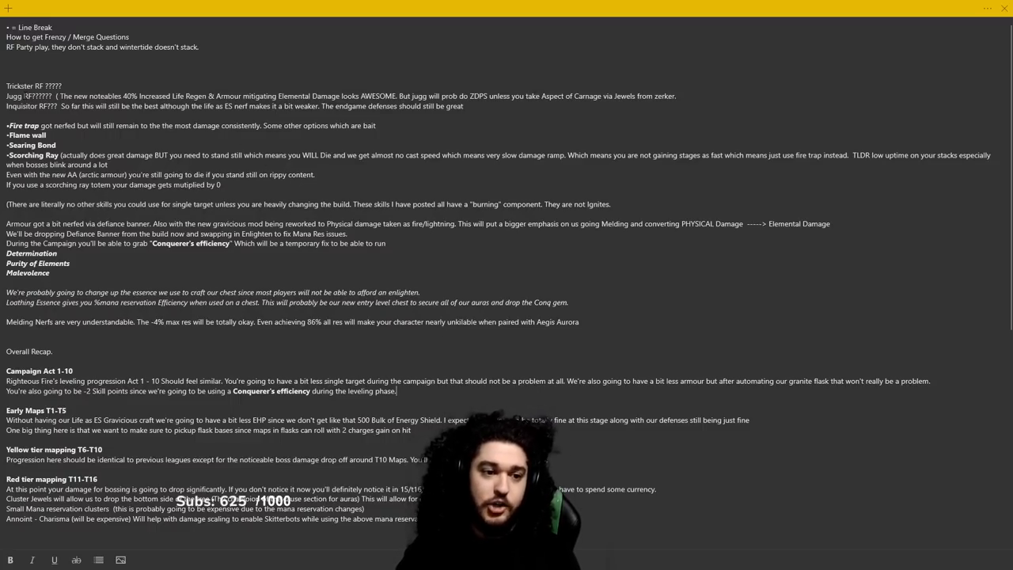
- Focus the build notes sticky note for editing the Defiance Banner and Enlighten line
{"action": "double_click", "coordinate": [24, 85]}
{"action": "type", "text": "                                   4%"}
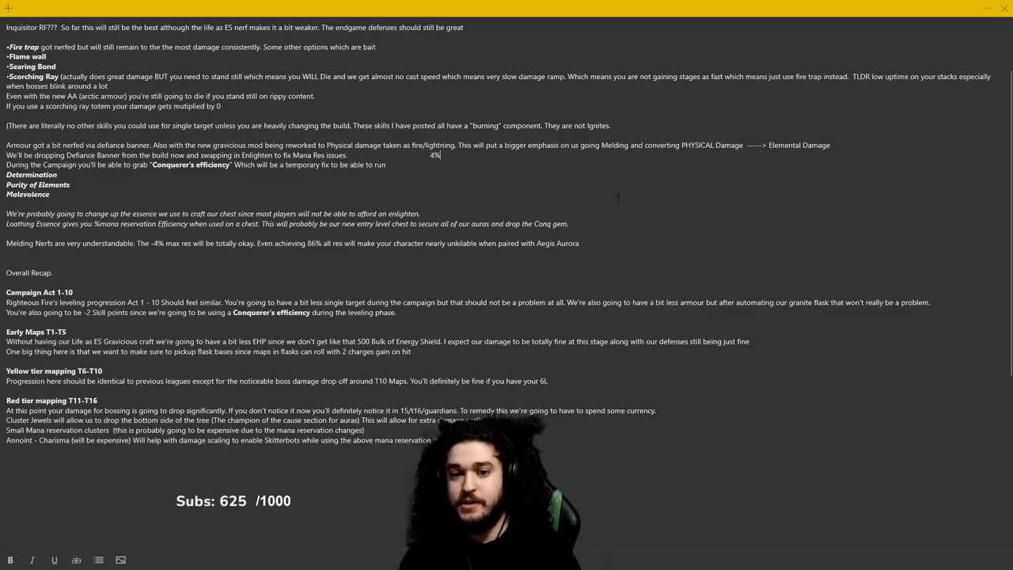
- Append '-6%' so the line reads '- Maximum Resist 4%-6%'
{"action": "type", "text": "-6%"}
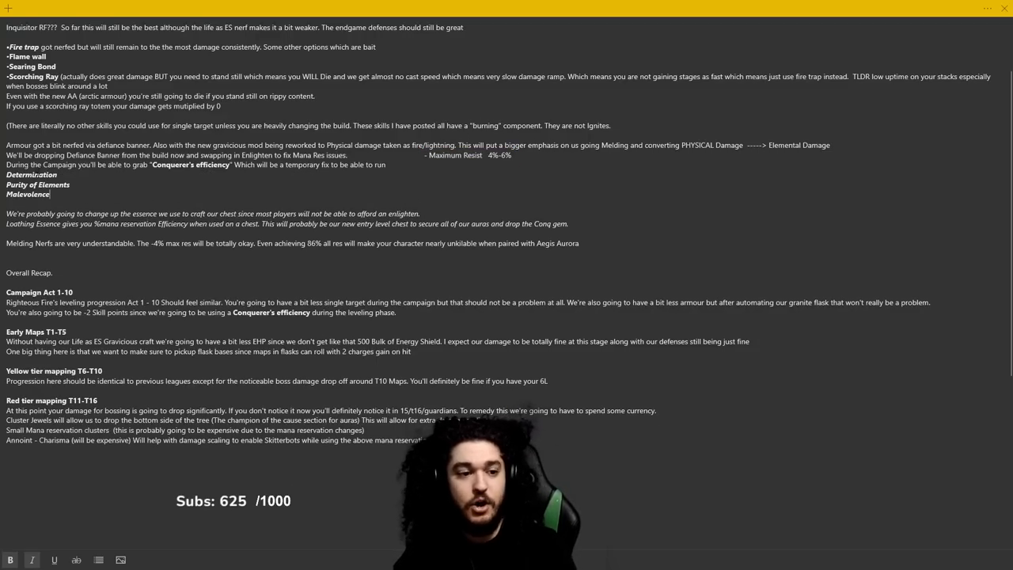
{"action": "left_click_drag", "start_coordinate": [6, 165], "coordinate": [389, 165]}
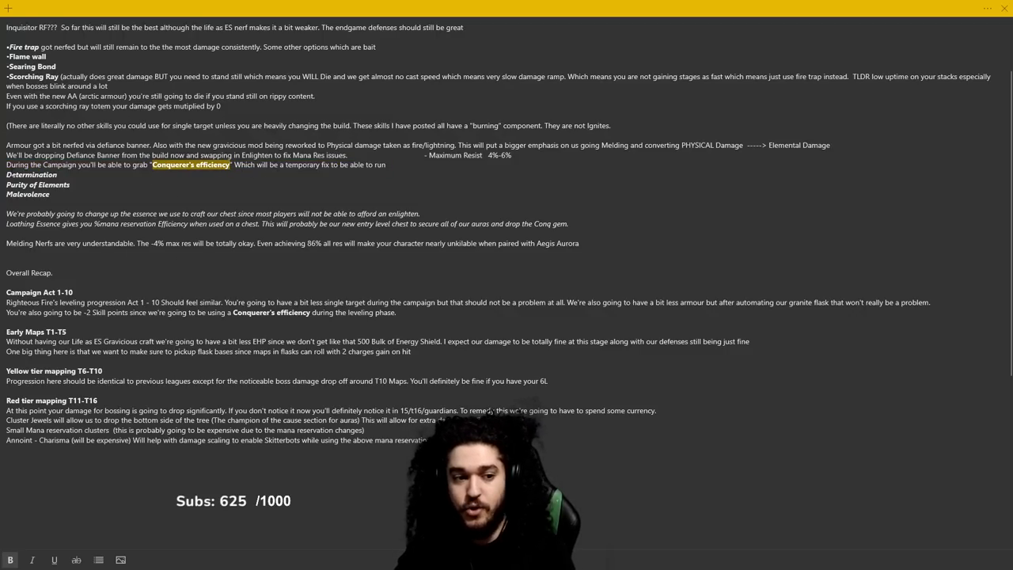
{"action": "left_click_drag", "start_coordinate": [7, 174], "coordinate": [70, 194]}
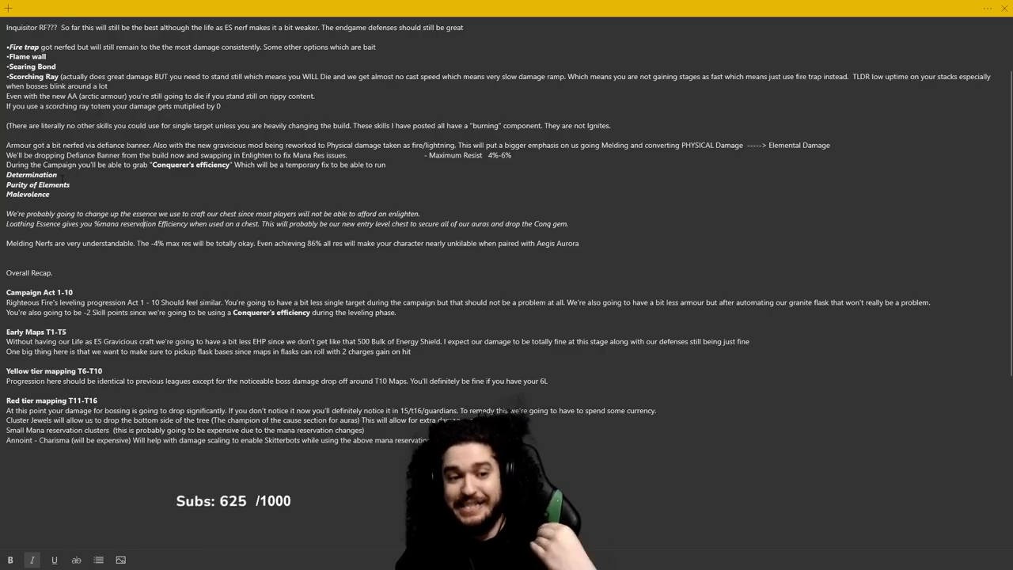
{"action": "left_click_drag", "start_coordinate": [7, 185], "coordinate": [70, 194]}
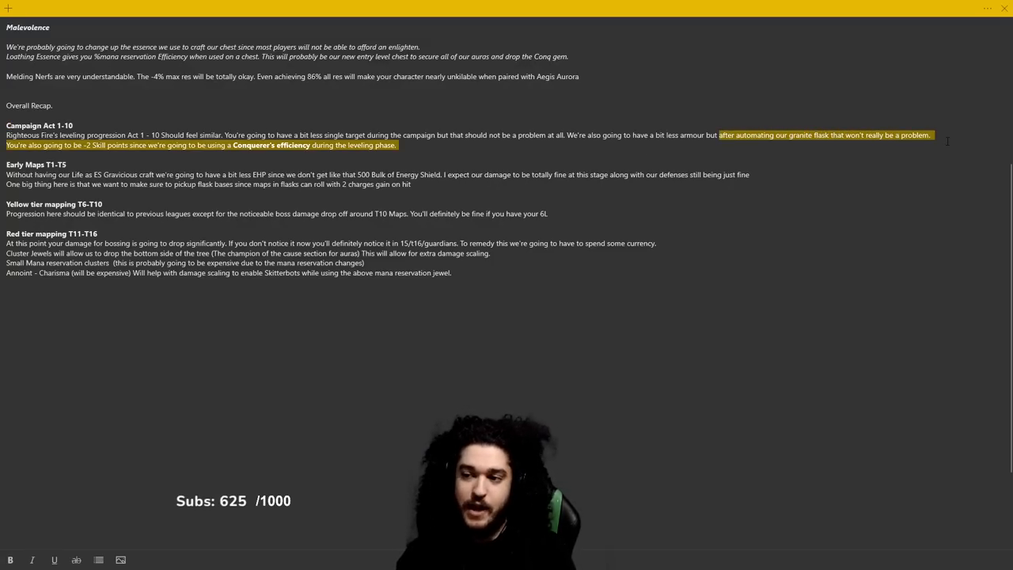
{"action": "left_click", "coordinate": [296, 135]}
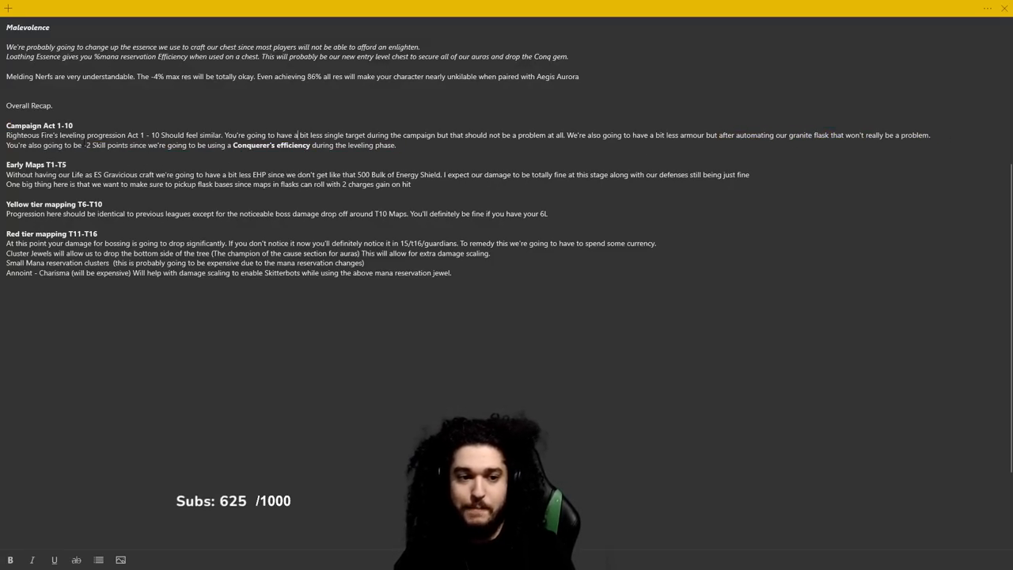
{"action": "left_click_drag", "start_coordinate": [83, 145], "coordinate": [397, 144]}
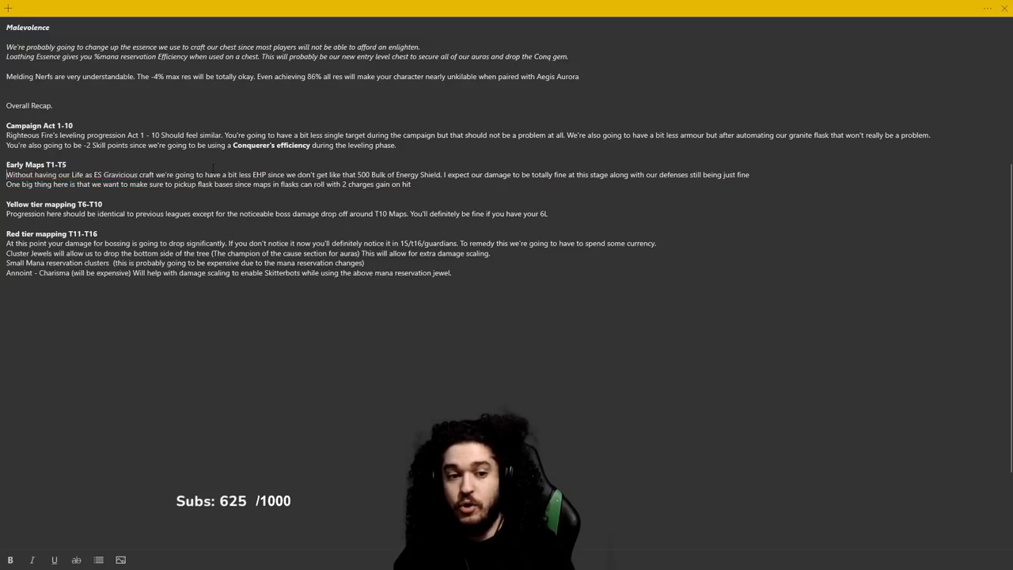
{"action": "left_click_drag", "start_coordinate": [7, 174], "coordinate": [79, 183]}
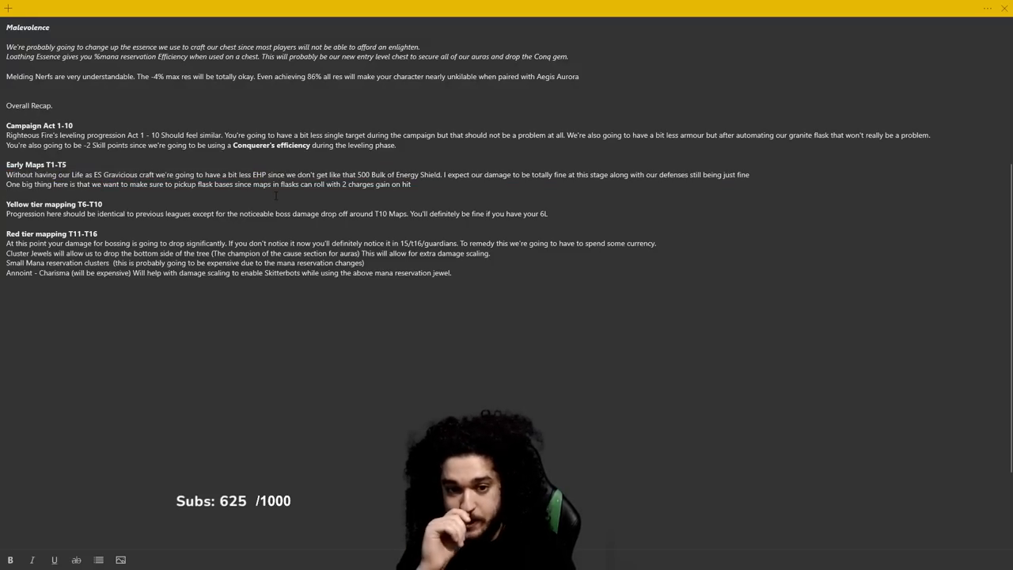
{"action": "left_click_drag", "start_coordinate": [7, 174], "coordinate": [418, 174]}
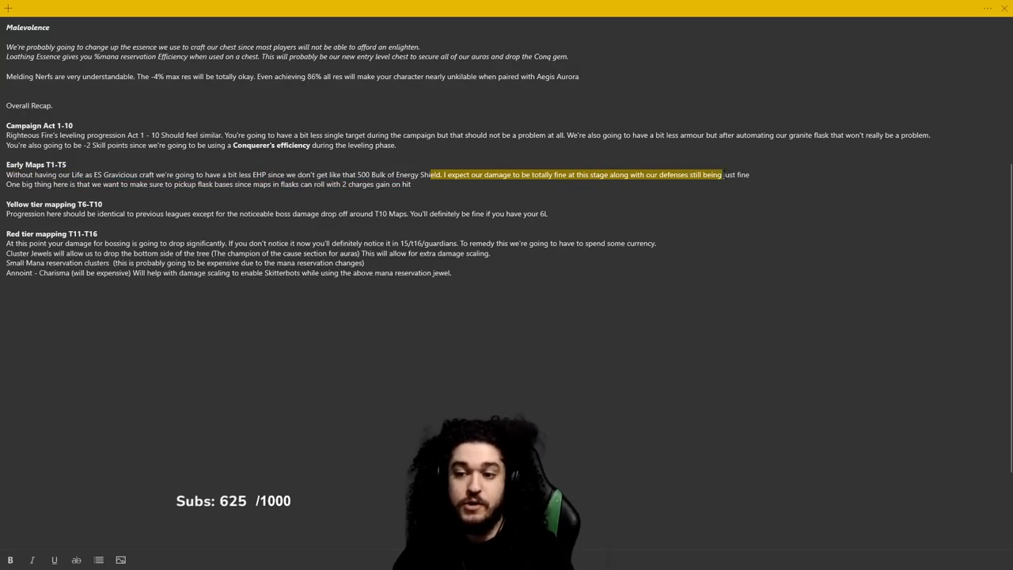
{"action": "left_click_drag", "start_coordinate": [720, 174], "coordinate": [412, 184]}
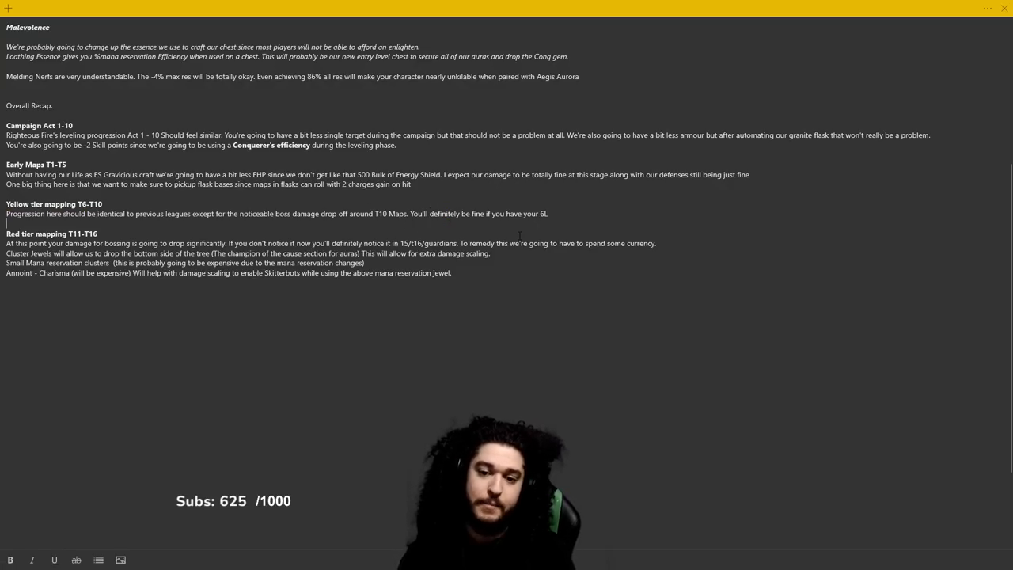
{"action": "left_click_drag", "start_coordinate": [408, 214], "coordinate": [549, 213]}
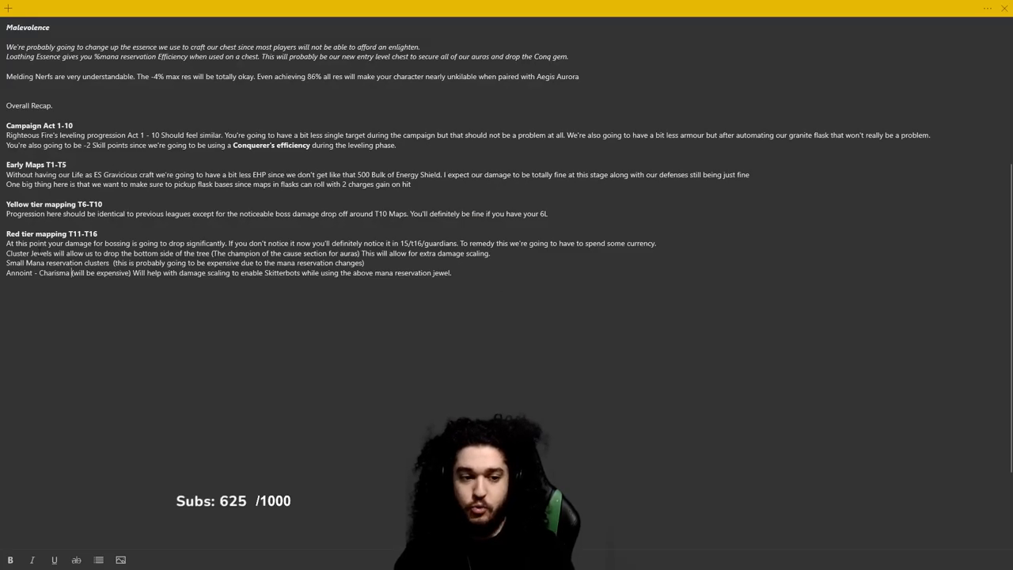
{"action": "key", "text": "enter"}
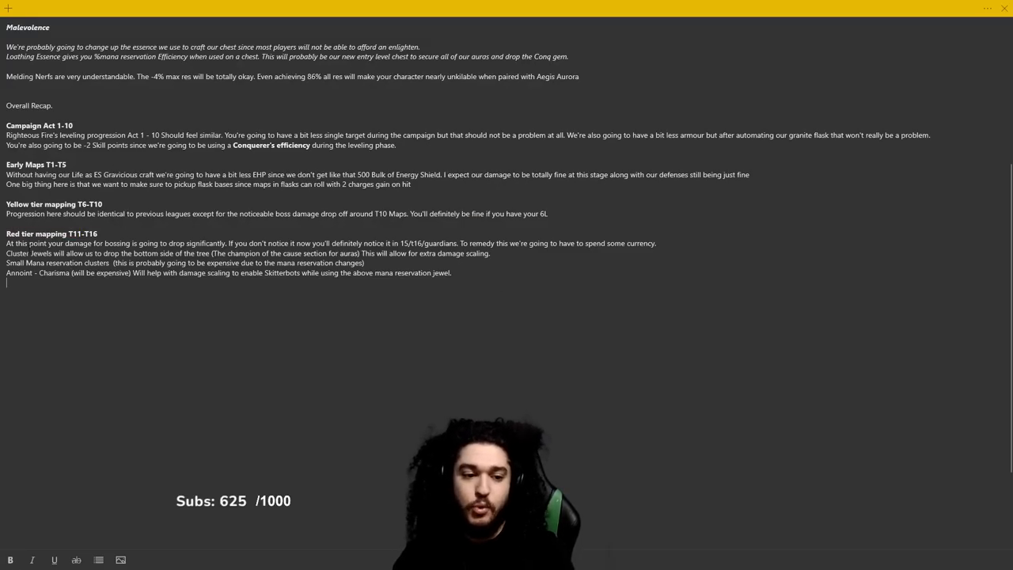
{"action": "left_click_drag", "start_coordinate": [21, 243], "coordinate": [235, 243]}
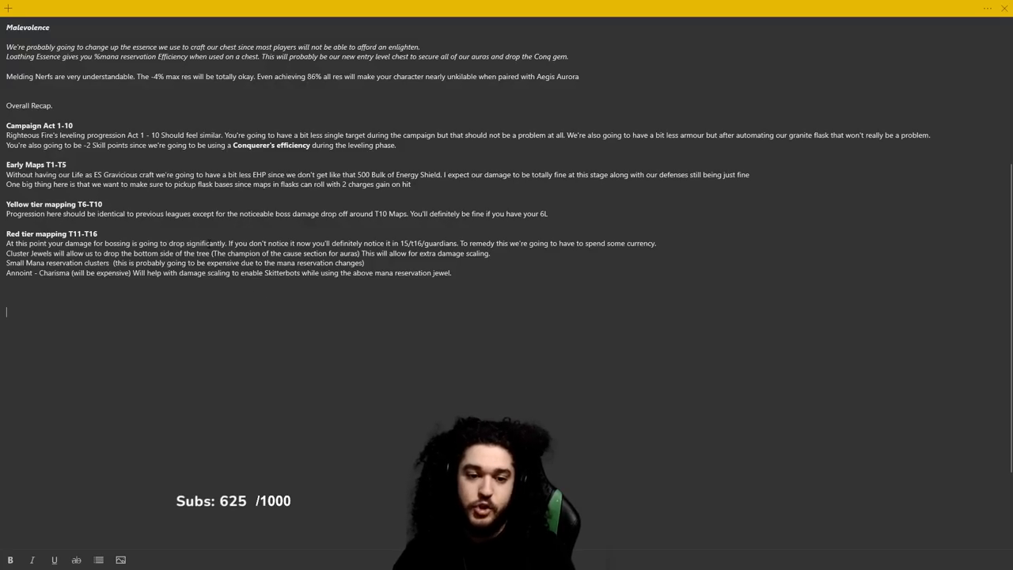
{"action": "left_click_drag", "start_coordinate": [217, 243], "coordinate": [411, 243]}
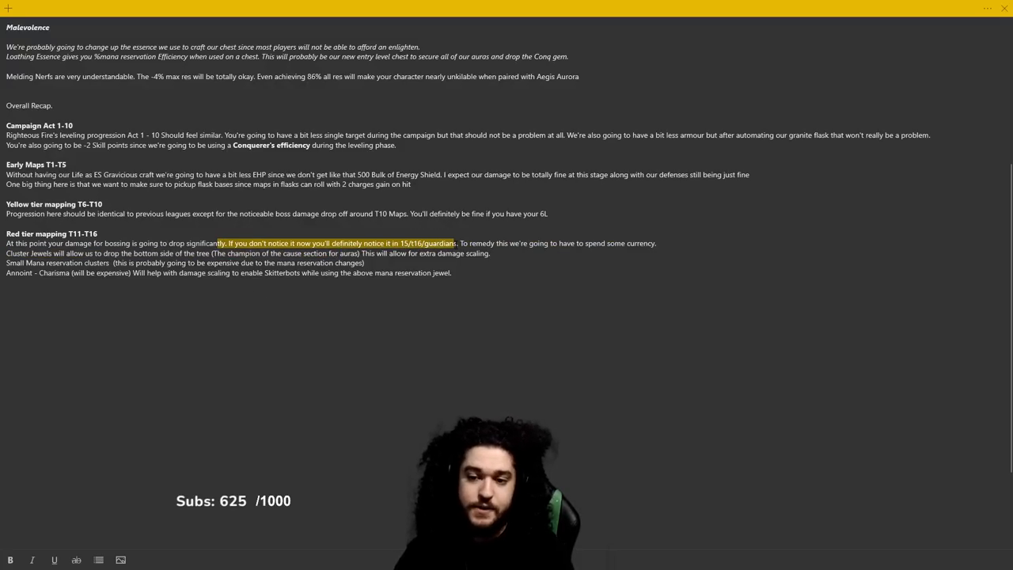
{"action": "left_click_drag", "start_coordinate": [218, 243], "coordinate": [657, 243]}
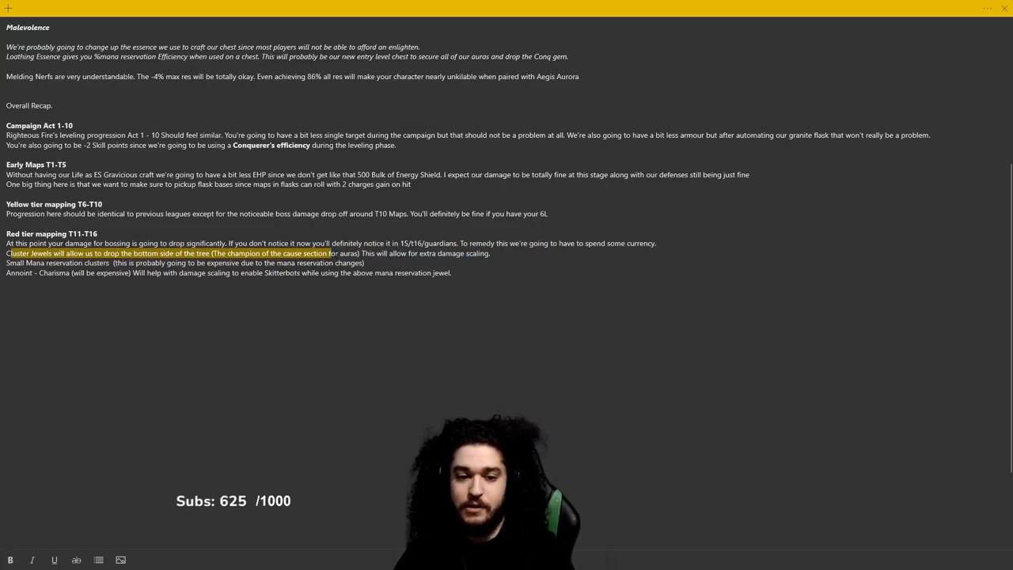
{"action": "left_click_drag", "start_coordinate": [329, 252], "coordinate": [364, 262]}
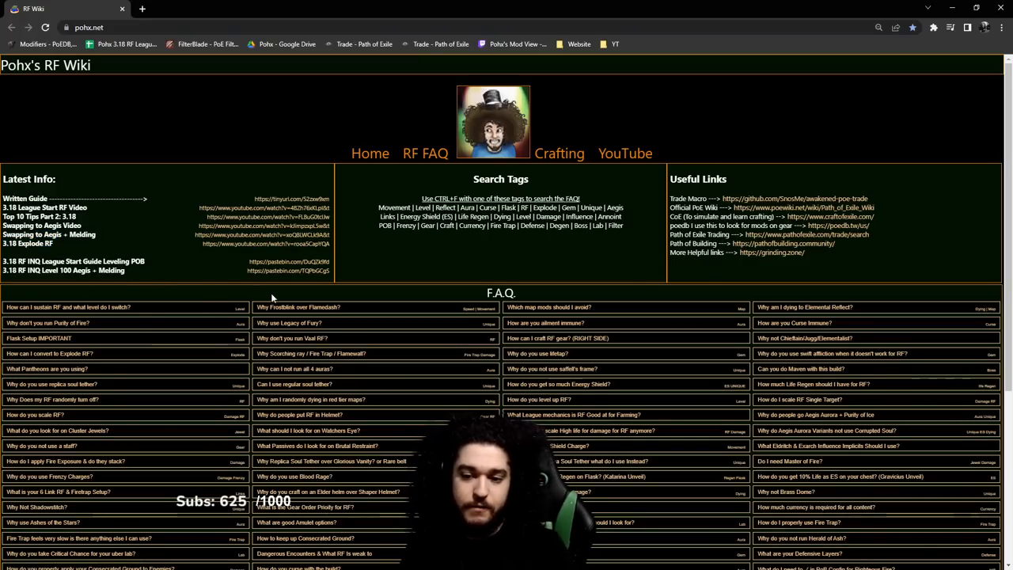
- Scroll the Pohx RF Wiki home page down toward its F.A.Q. list
{"action": "scroll", "scroll_direction": "down", "scroll_amount": 3}
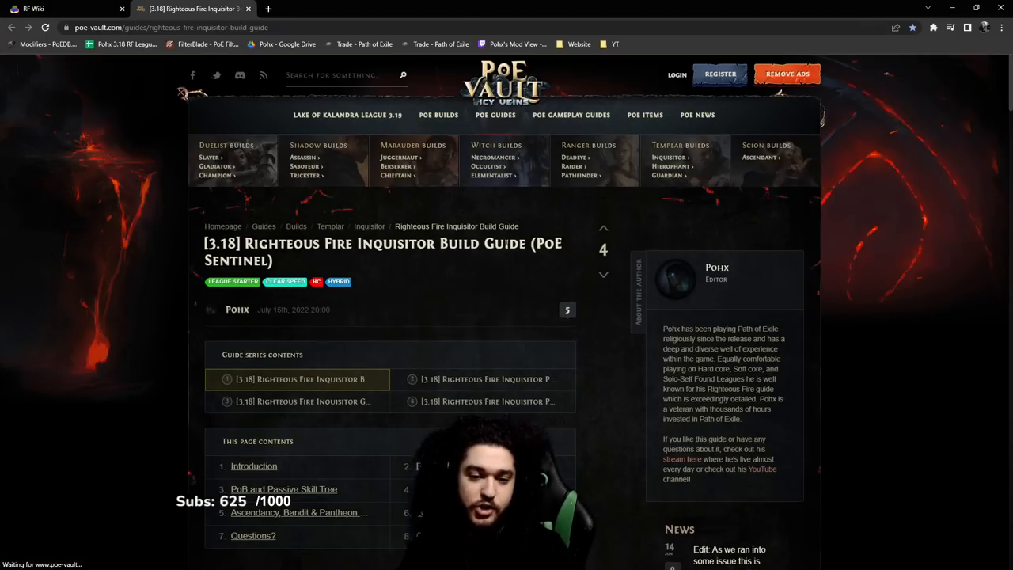
- Read through the RF Inquisitor guide's introduction, playstyle, PoB and gearing sections
{"action": "scroll", "scroll_direction": "down", "scroll_amount": 3}
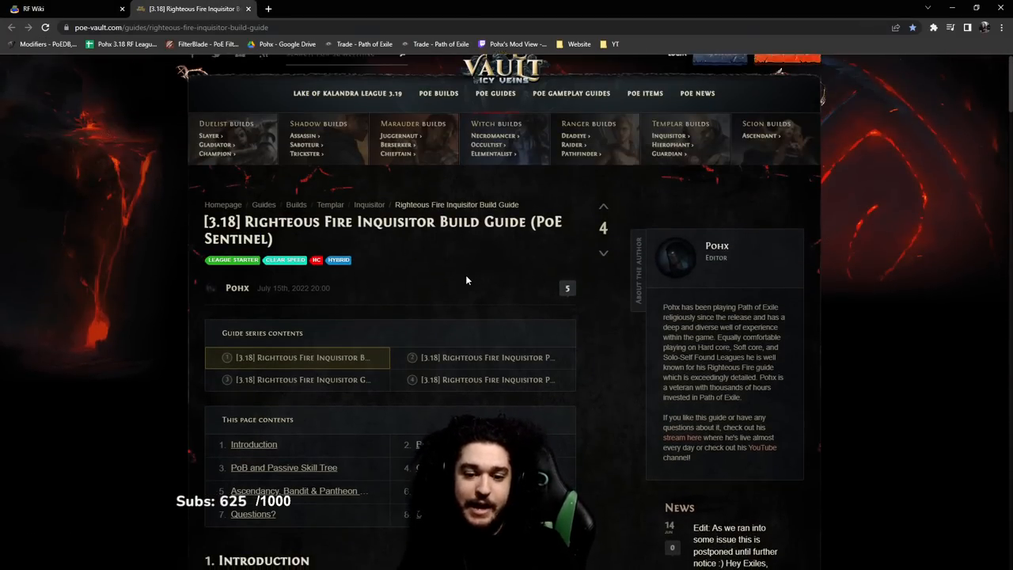
{"action": "scroll", "scroll_direction": "down", "scroll_amount": 3}
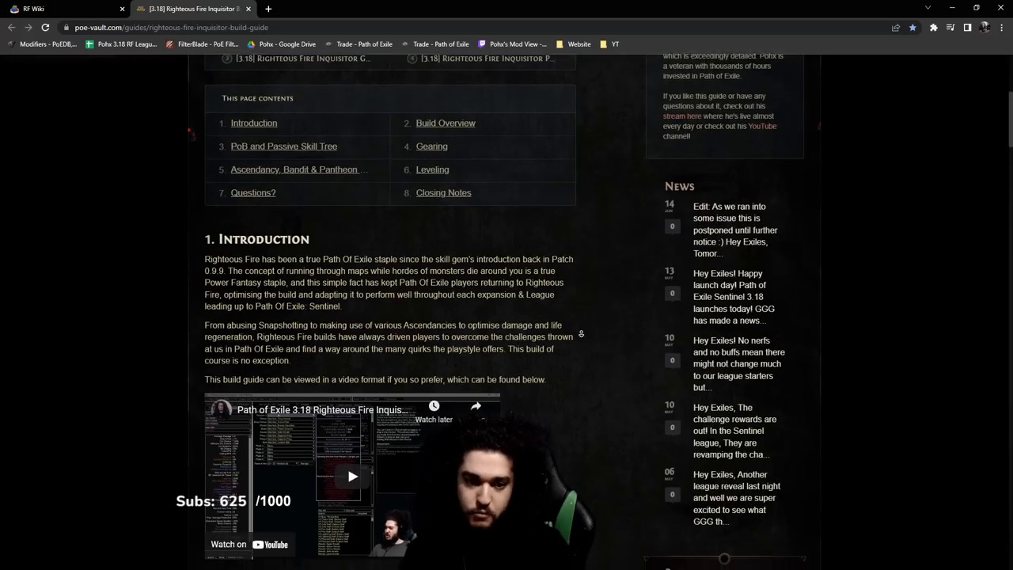
{"action": "scroll", "scroll_direction": "down", "scroll_amount": 3}
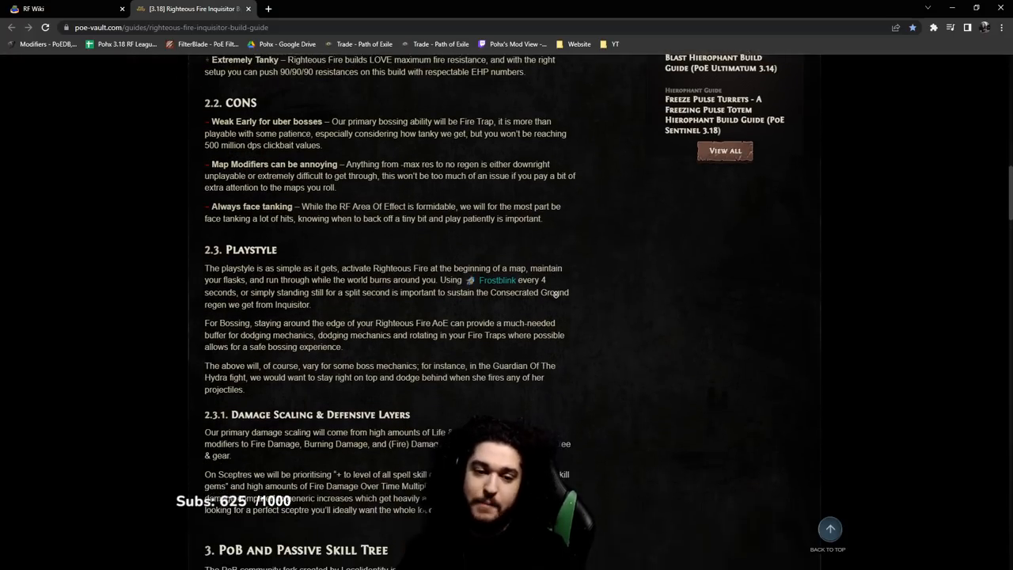
{"action": "scroll", "scroll_direction": "down", "scroll_amount": 3}
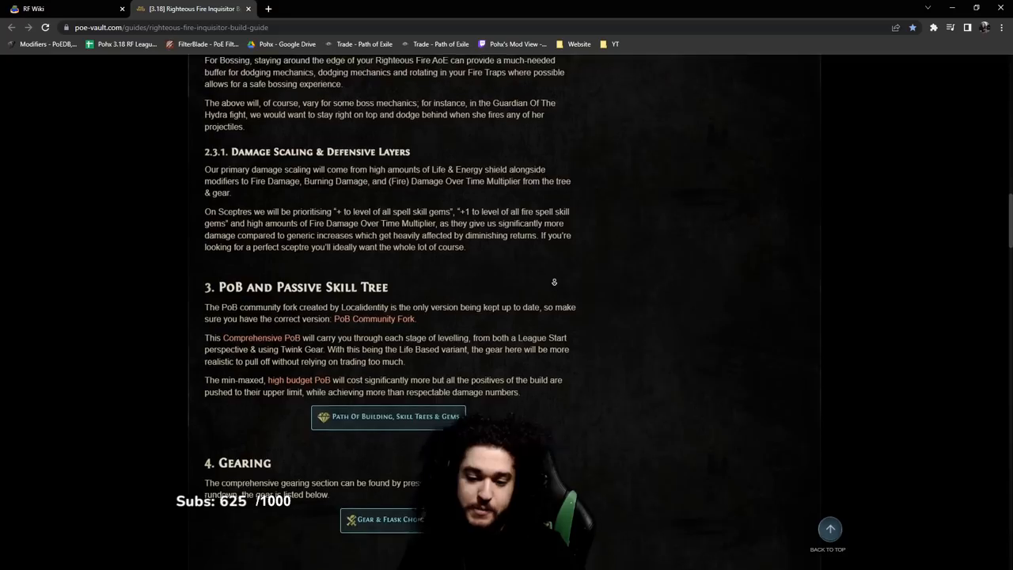
{"action": "scroll", "scroll_direction": "down", "scroll_amount": 3}
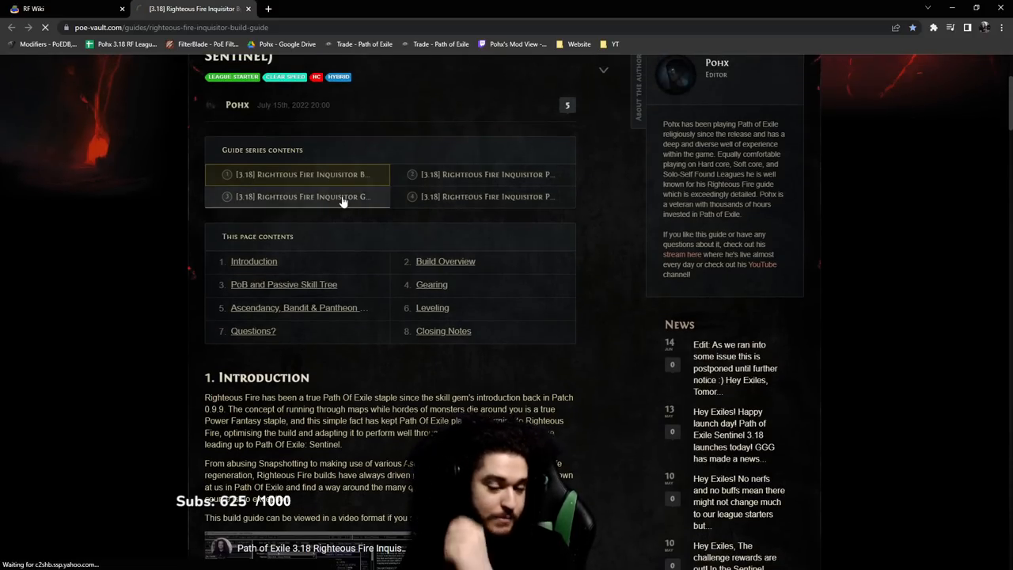
- Open the guide's Gear & Flasks part and scroll through it, ending on PoB & Gems
{"action": "left_click", "coordinate": [303, 196]}
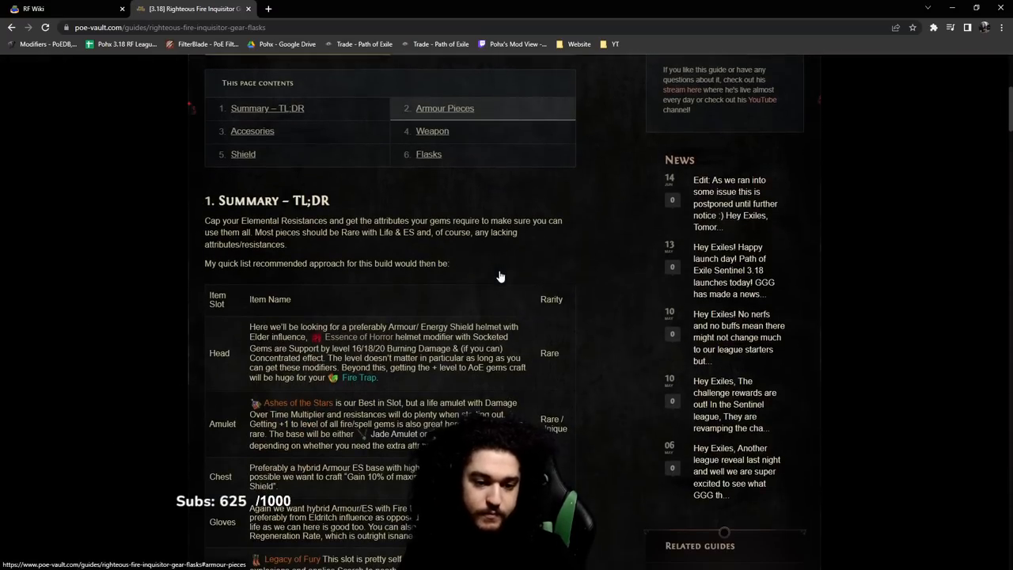
{"action": "scroll", "scroll_direction": "down", "scroll_amount": 3}
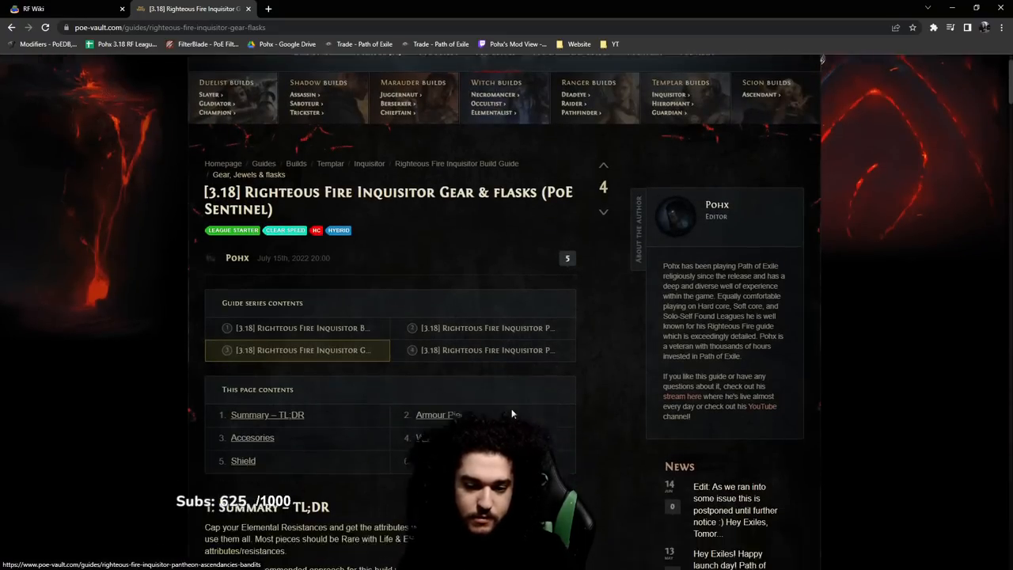
{"action": "scroll", "scroll_direction": "down", "scroll_amount": 3}
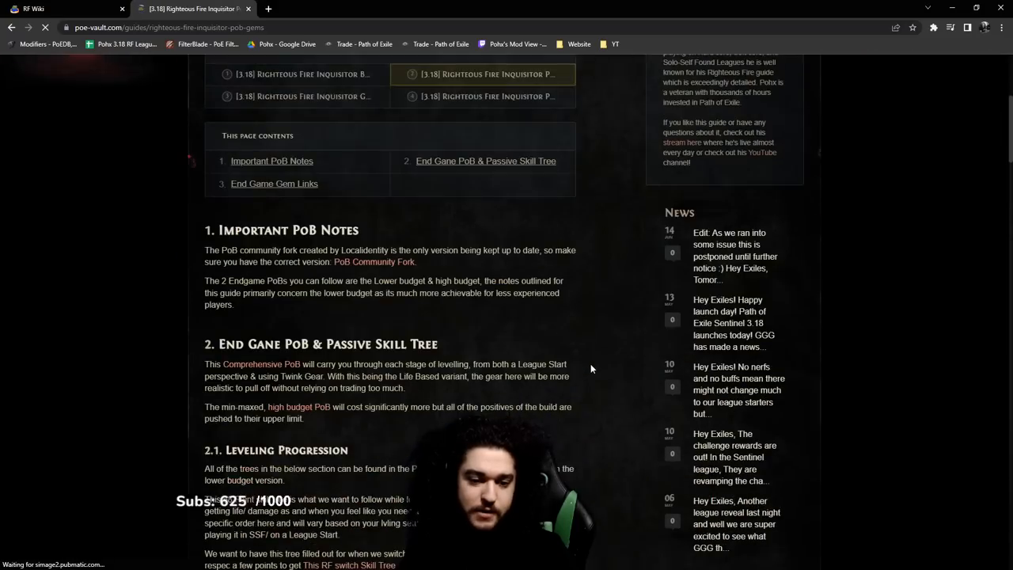
{"action": "scroll", "scroll_direction": "down", "scroll_amount": 3}
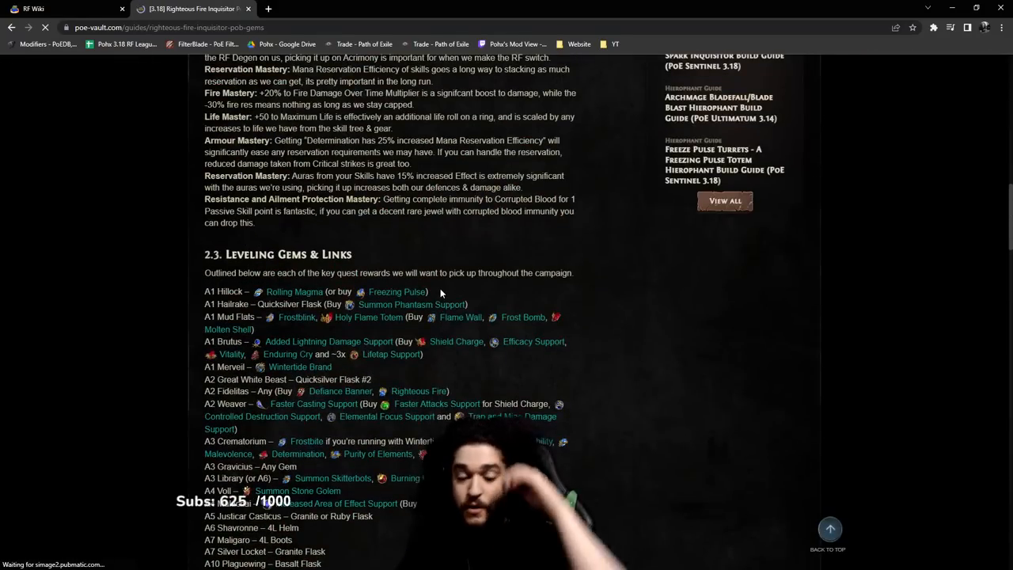
{"action": "scroll", "scroll_direction": "up", "scroll_amount": 3}
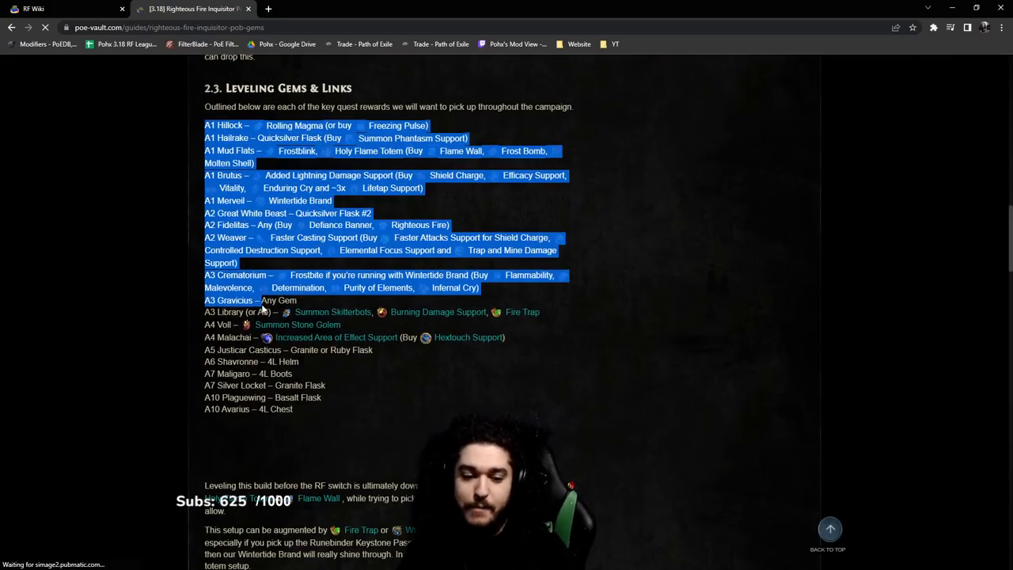
{"action": "scroll", "scroll_direction": "down", "scroll_amount": 3}
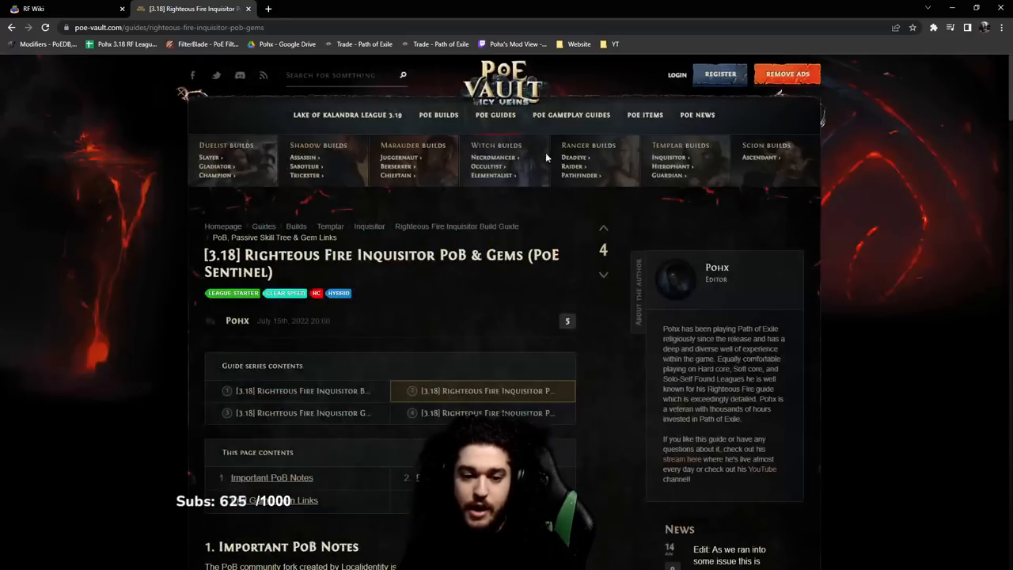
{"action": "mouse_move", "coordinate": [347, 115]}
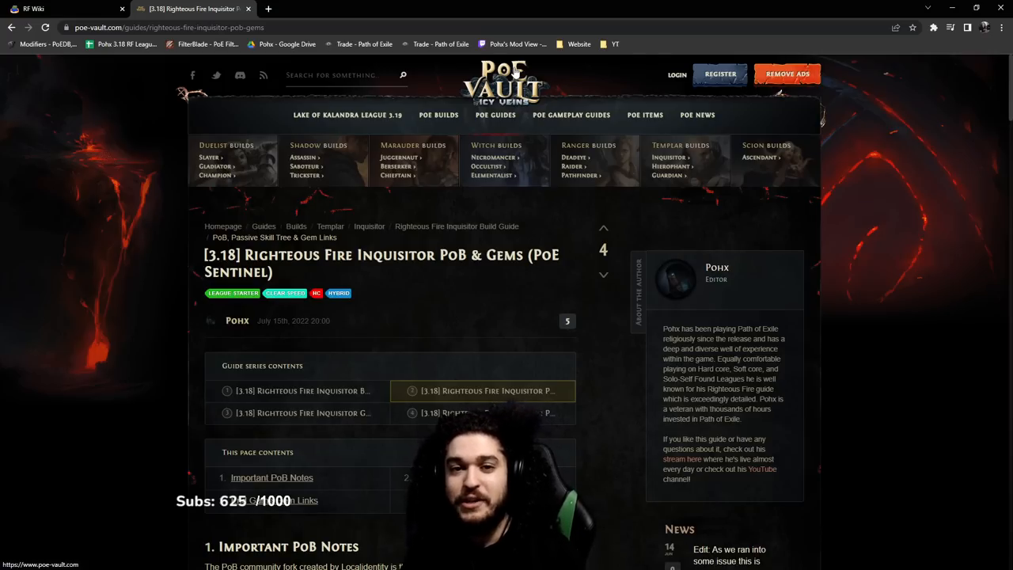
{"action": "mouse_move", "coordinate": [590, 145]}
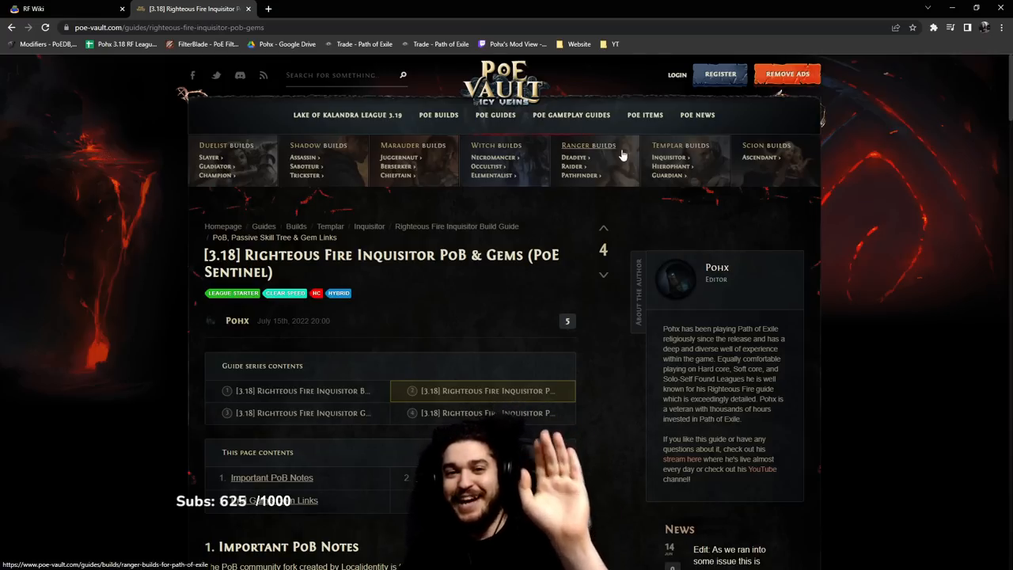